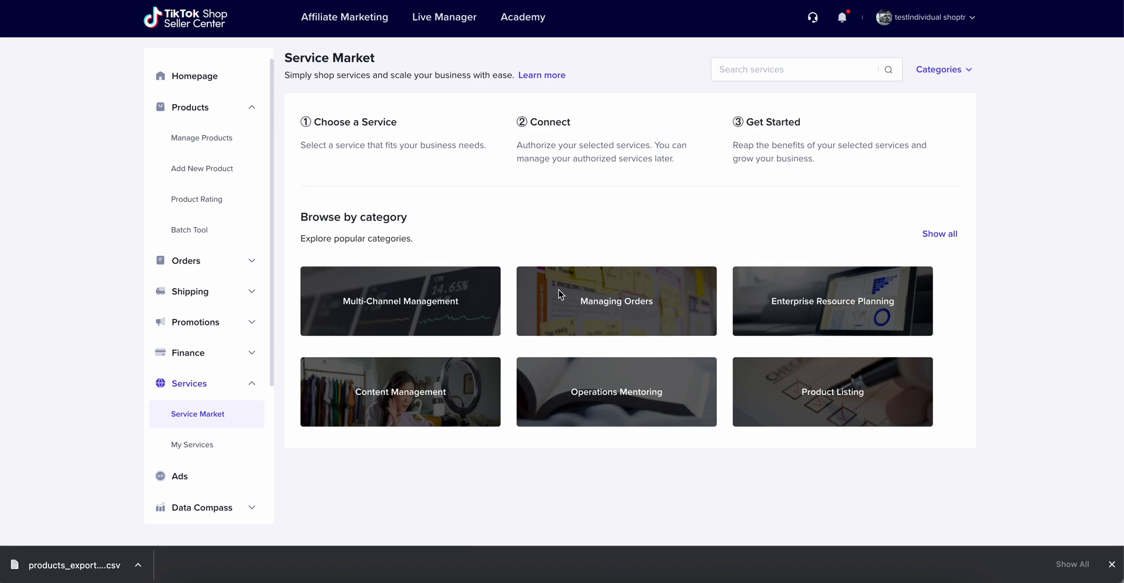
mouse_move(353, 132)
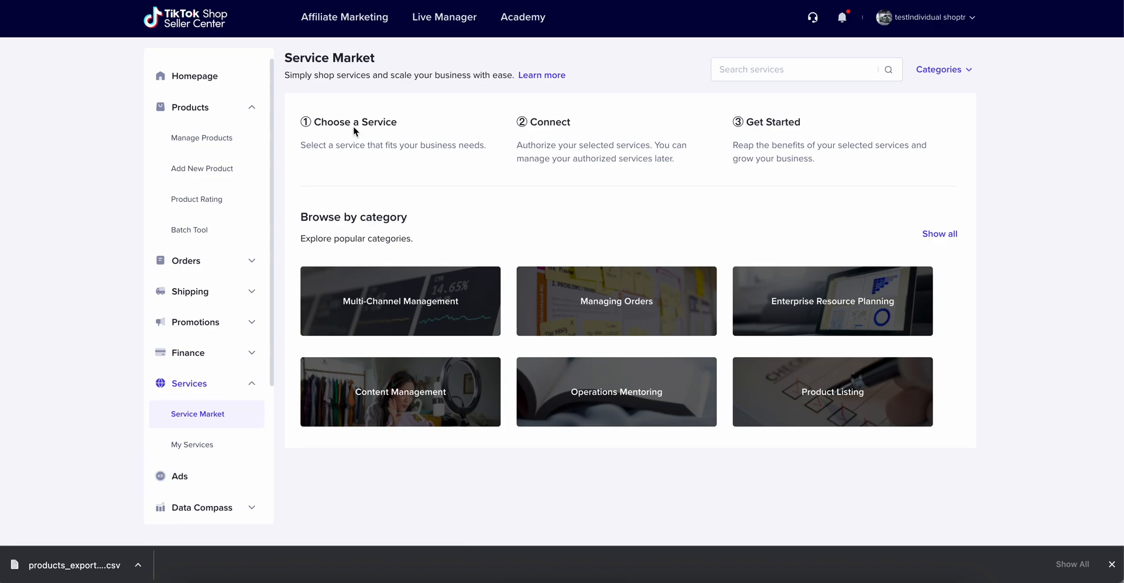
mouse_move(388, 151)
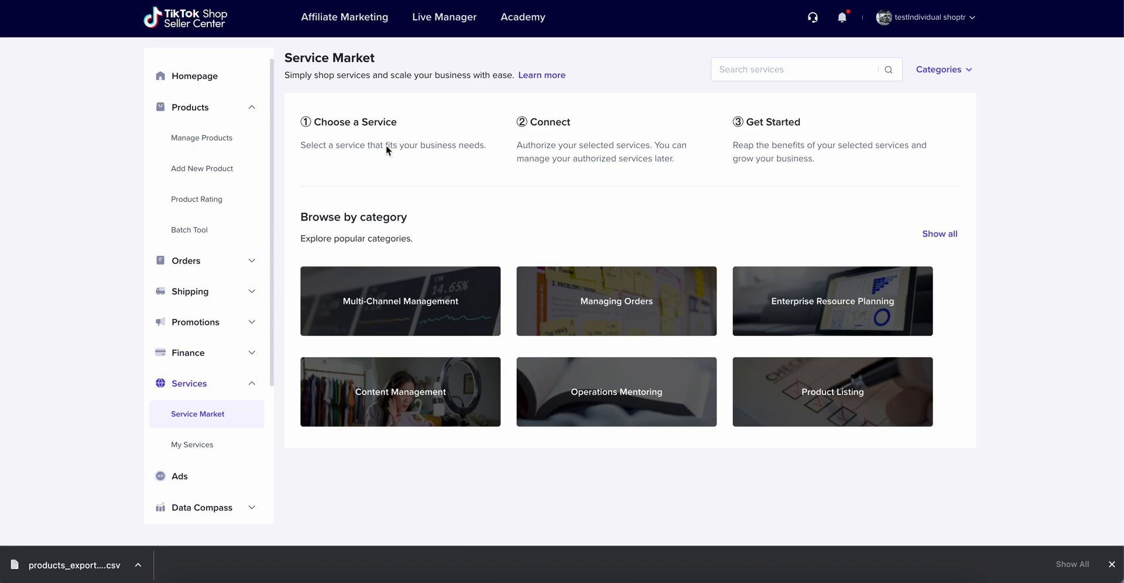
mouse_move(371, 263)
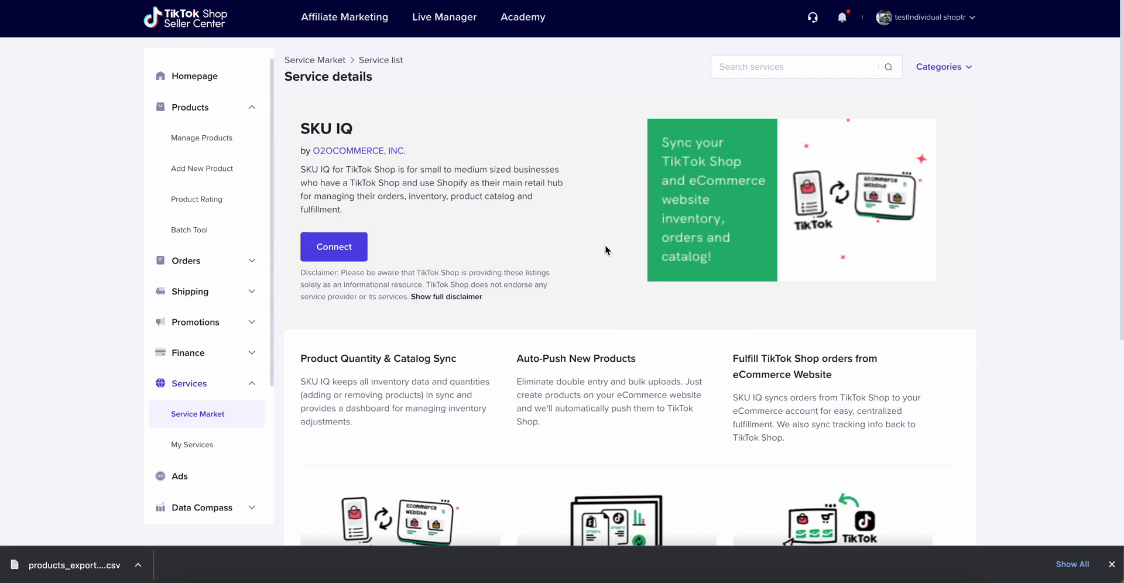
mouse_move(624, 205)
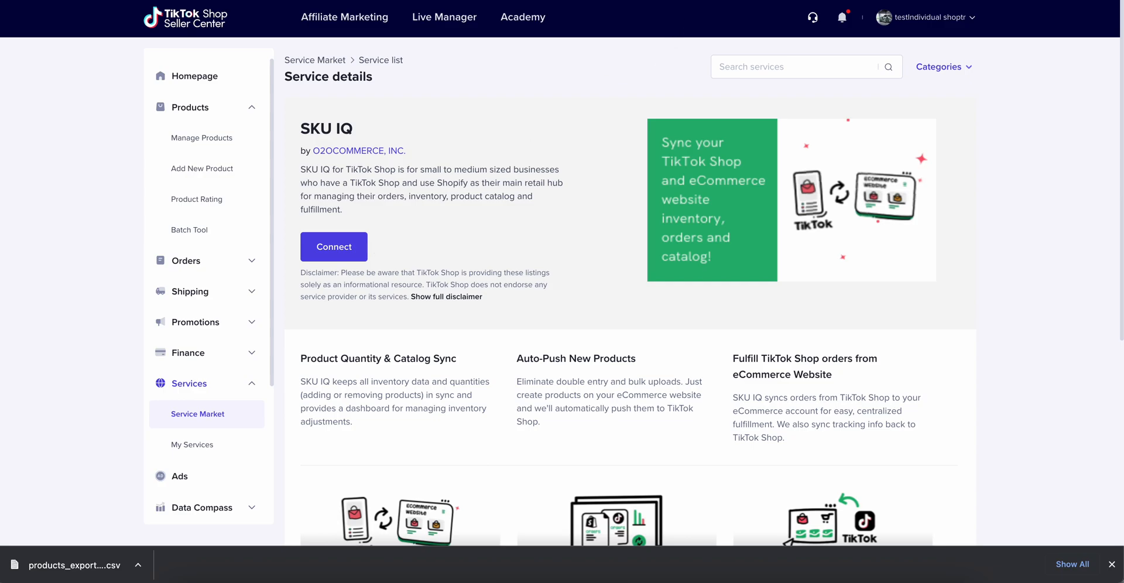
Connect the SKU IQ service and continue authorization as a United States seller
click(334, 246)
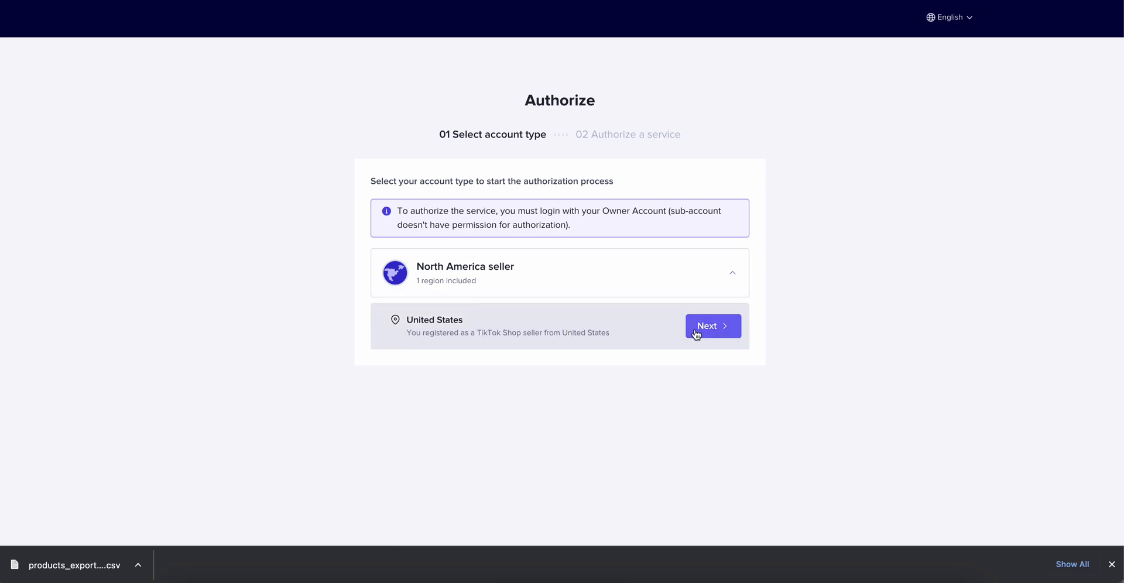
click(713, 327)
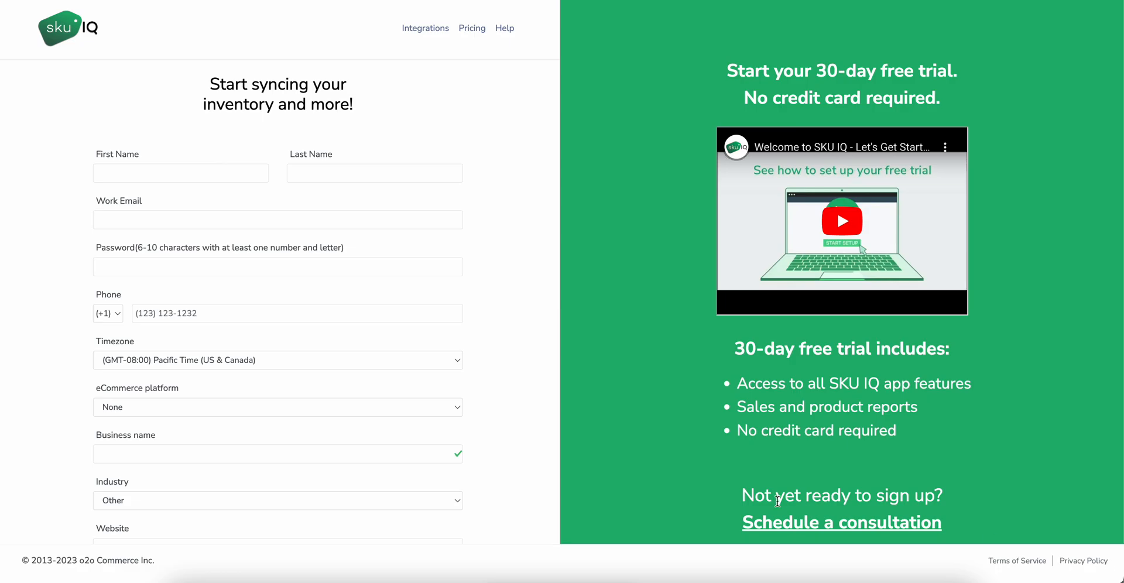
Enter the contact details: first name Test, email stevenf+..., password and phone (552) 55..
click(181, 173)
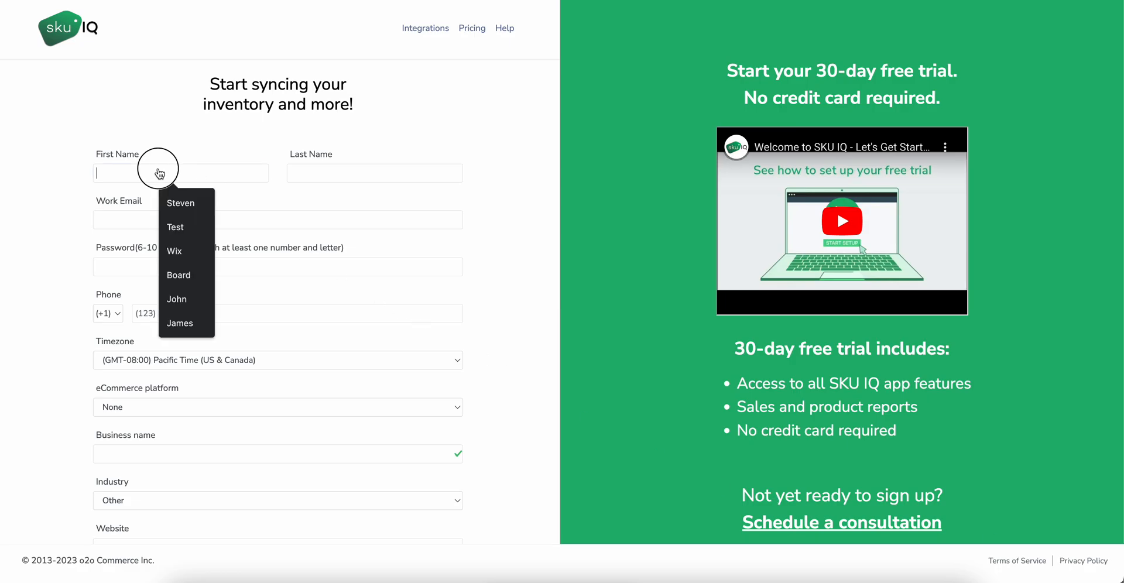
text(Tes)
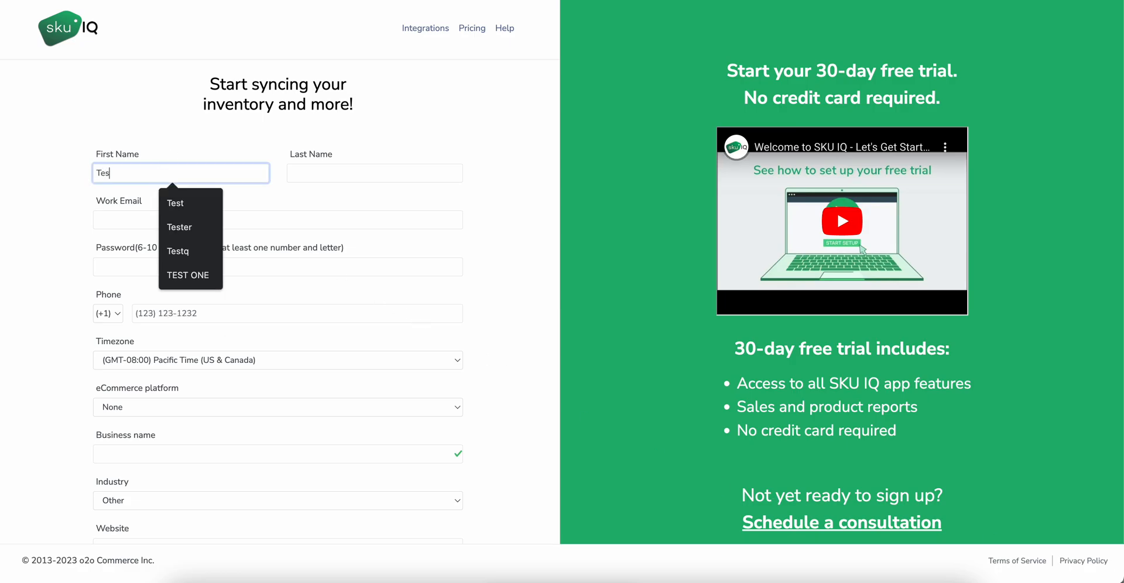
text(Test)
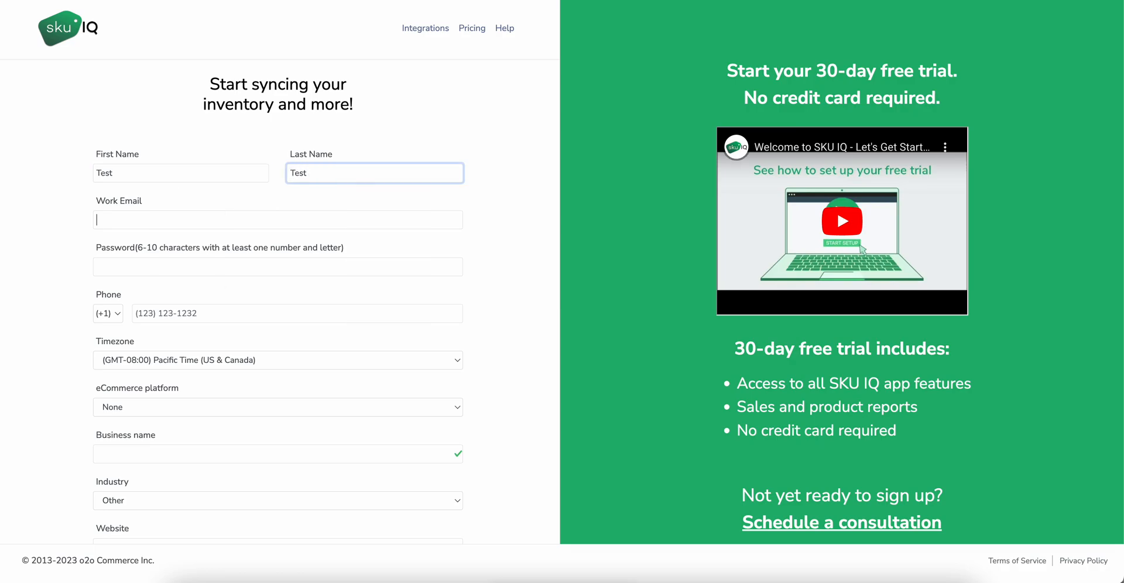
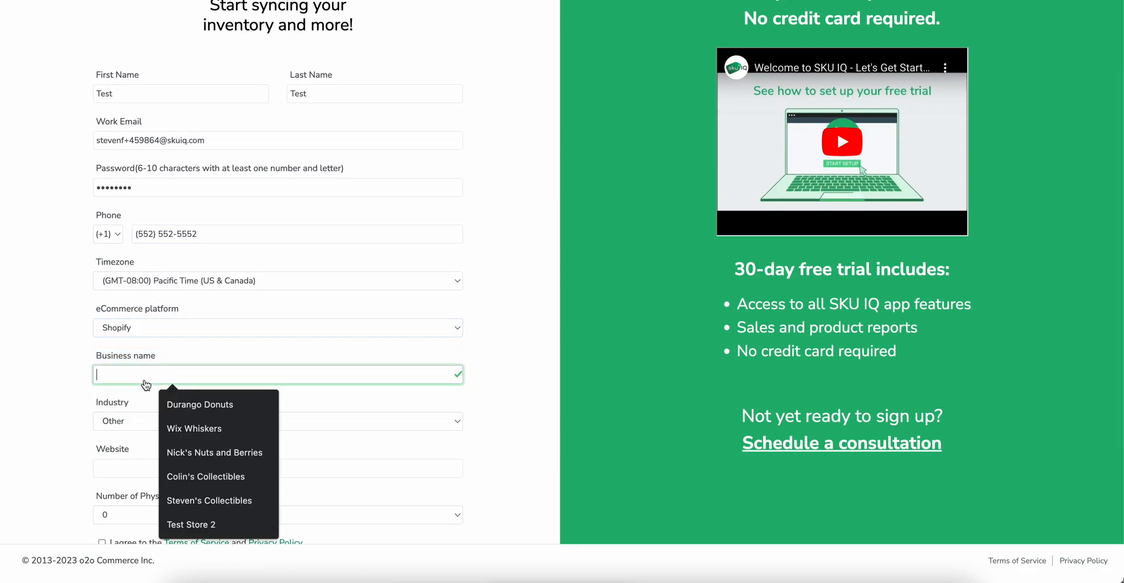
Enter business name TTS, industry ACTUAL USE, suggested website, 1 physical location, and accept the terms
text(TTS Production Demo: NOT FOR)
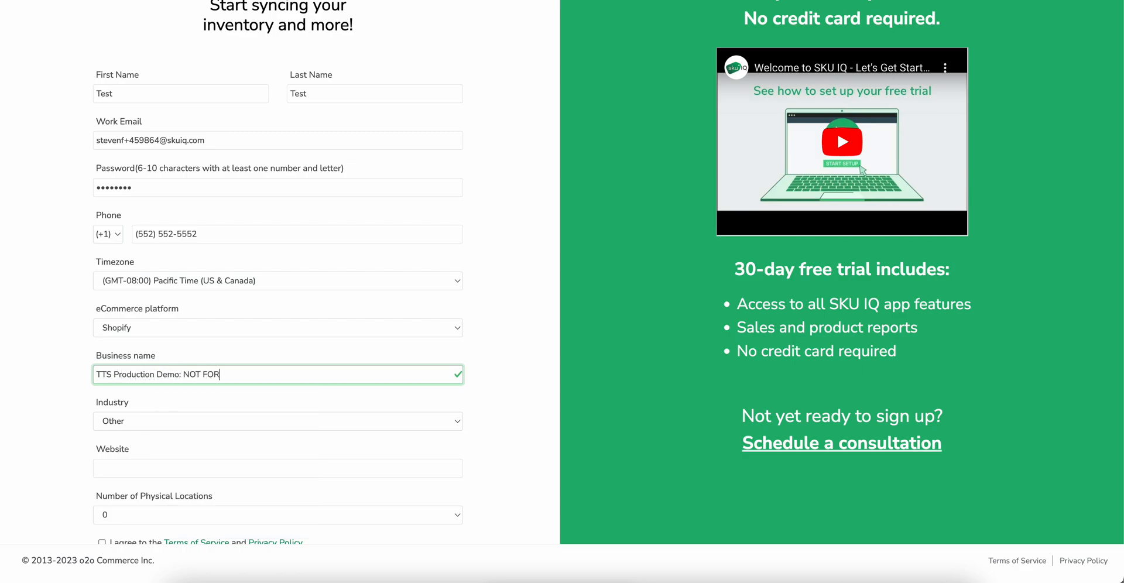
text(ACTUAL USE)
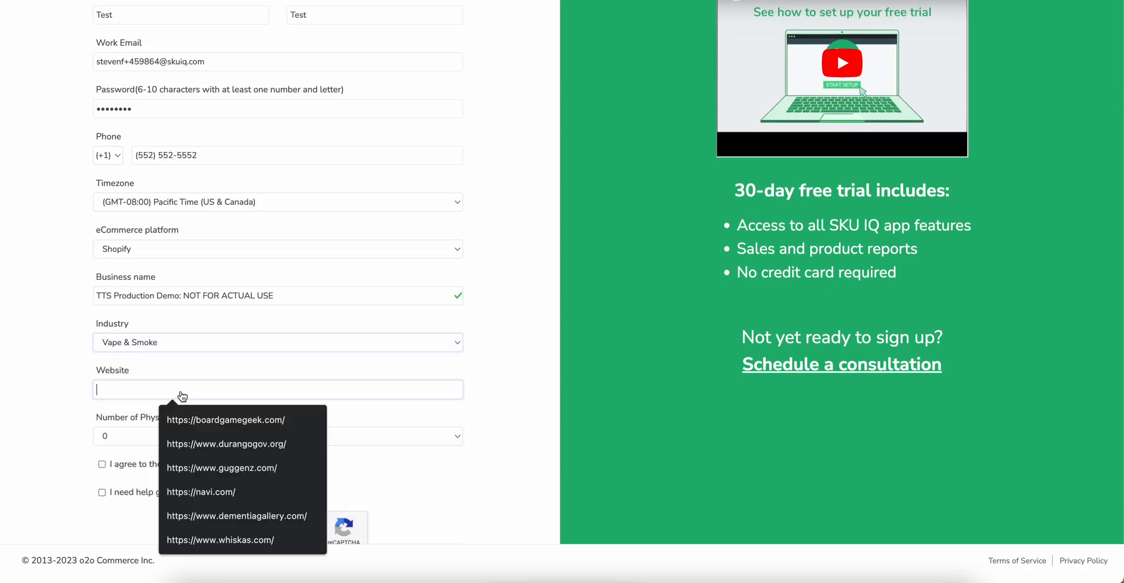
click(224, 420)
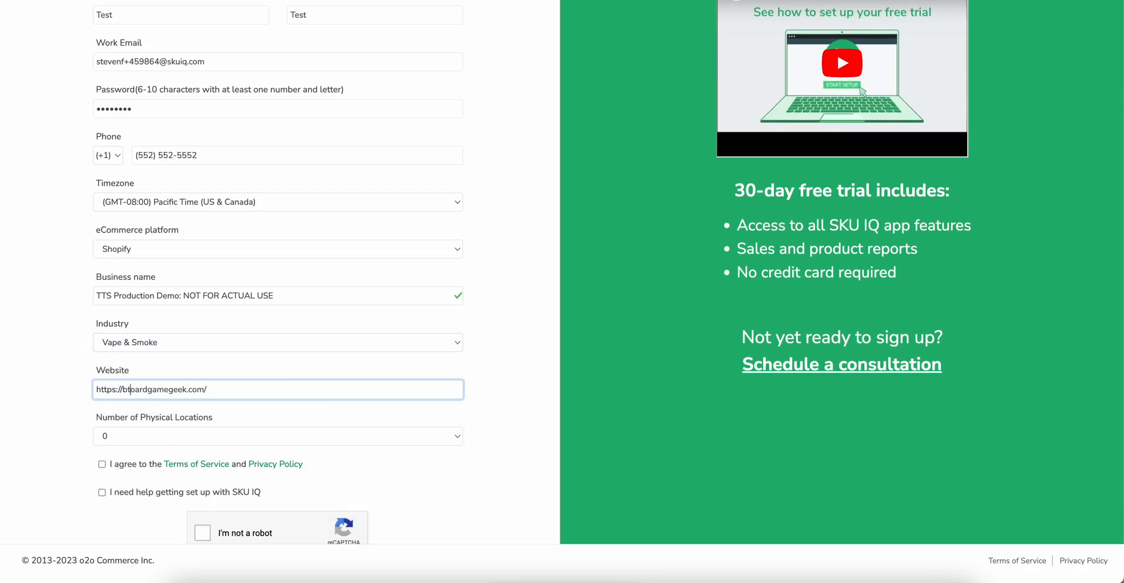
click(278, 436)
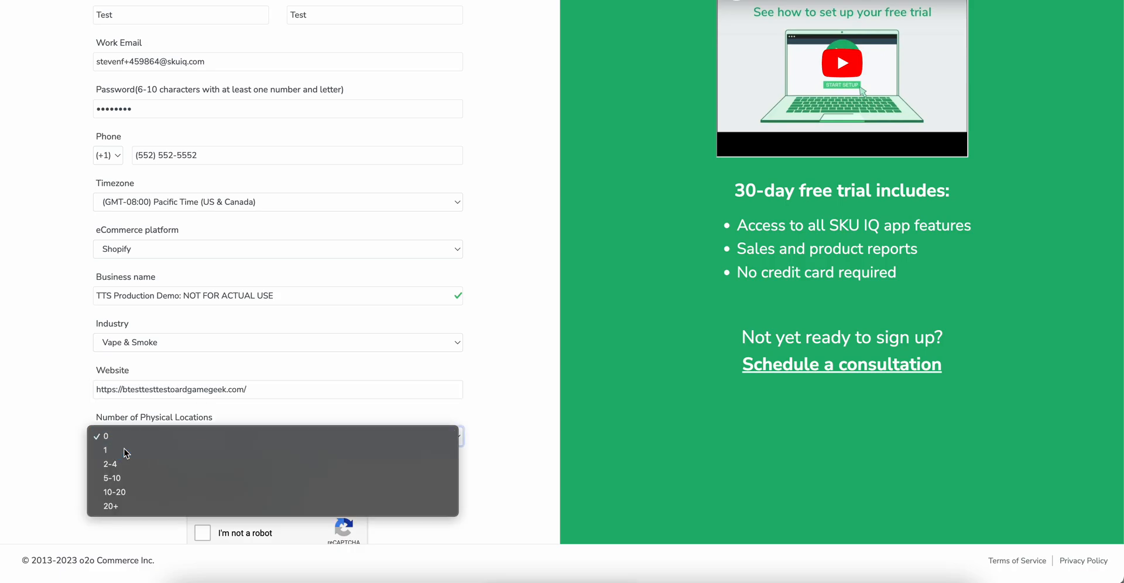
click(104, 451)
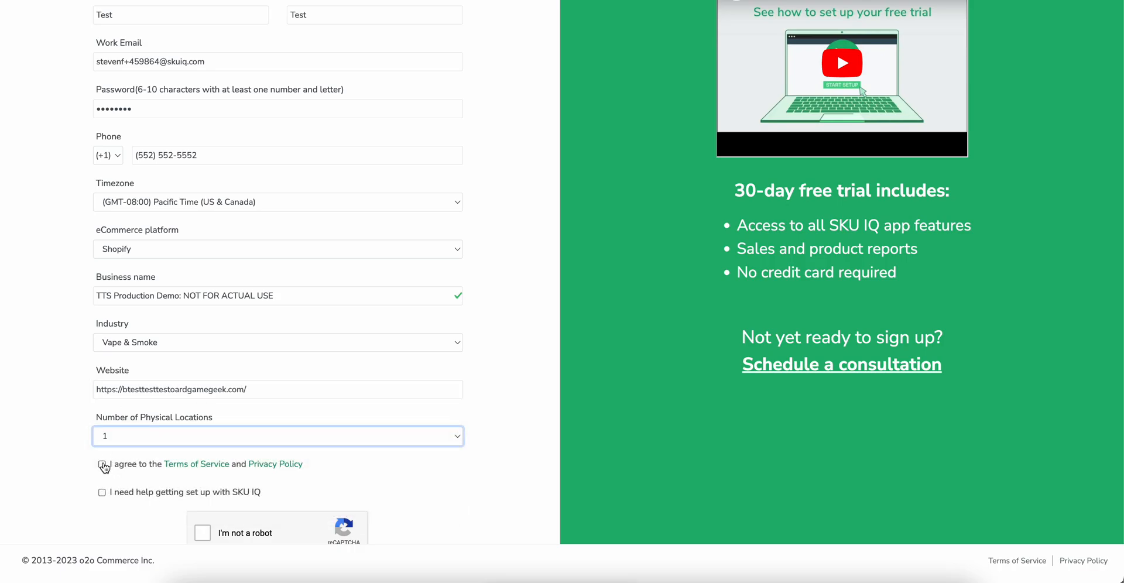
click(102, 464)
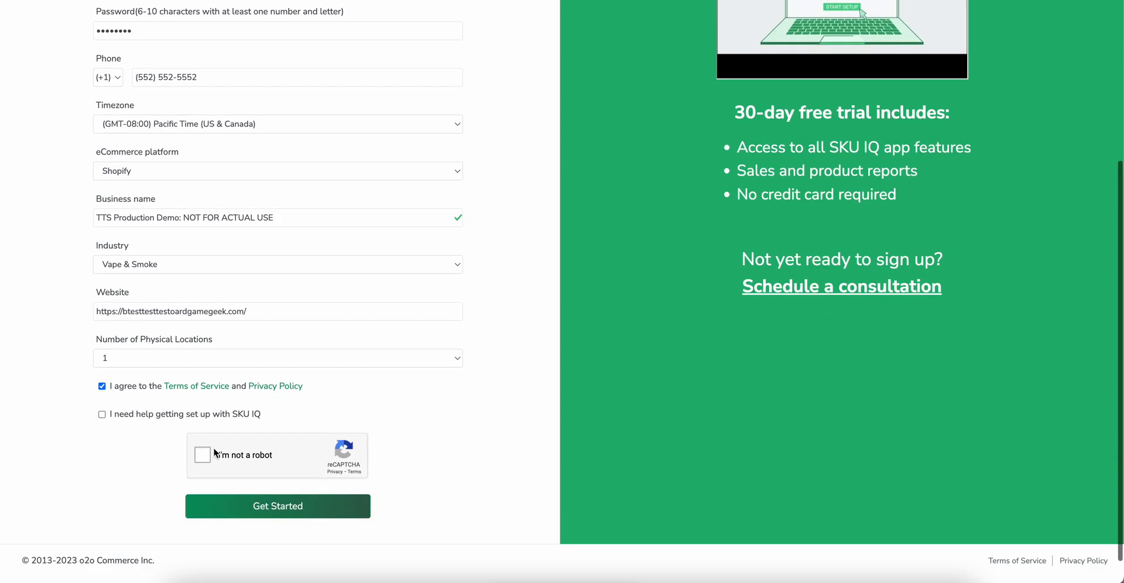
Pass the robot image check and submit the sign-up with Get Started
click(203, 455)
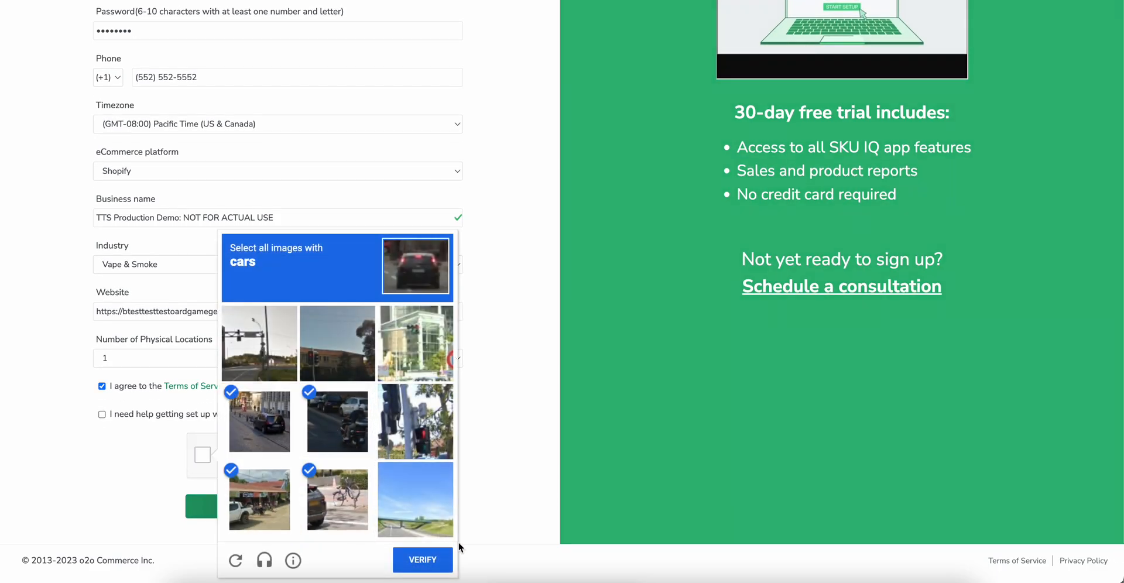
click(423, 560)
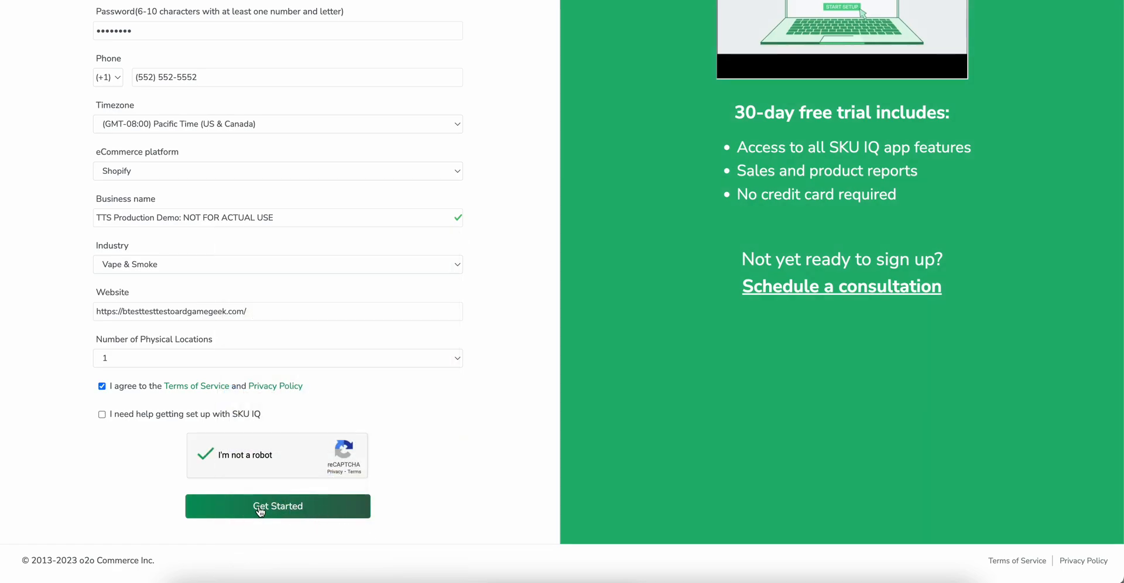
click(276, 506)
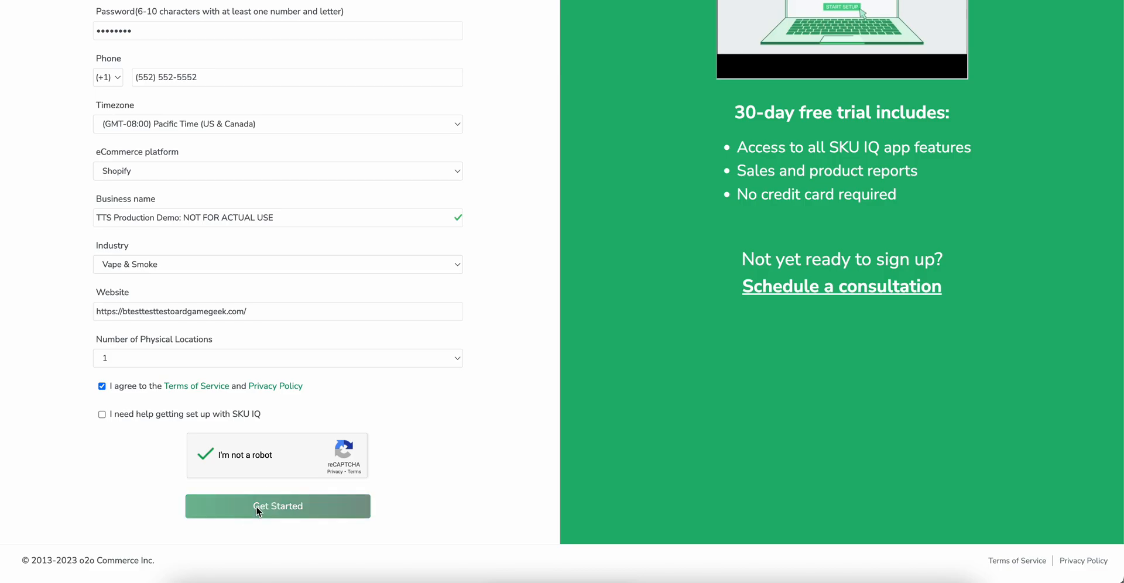
mouse_move(652, 250)
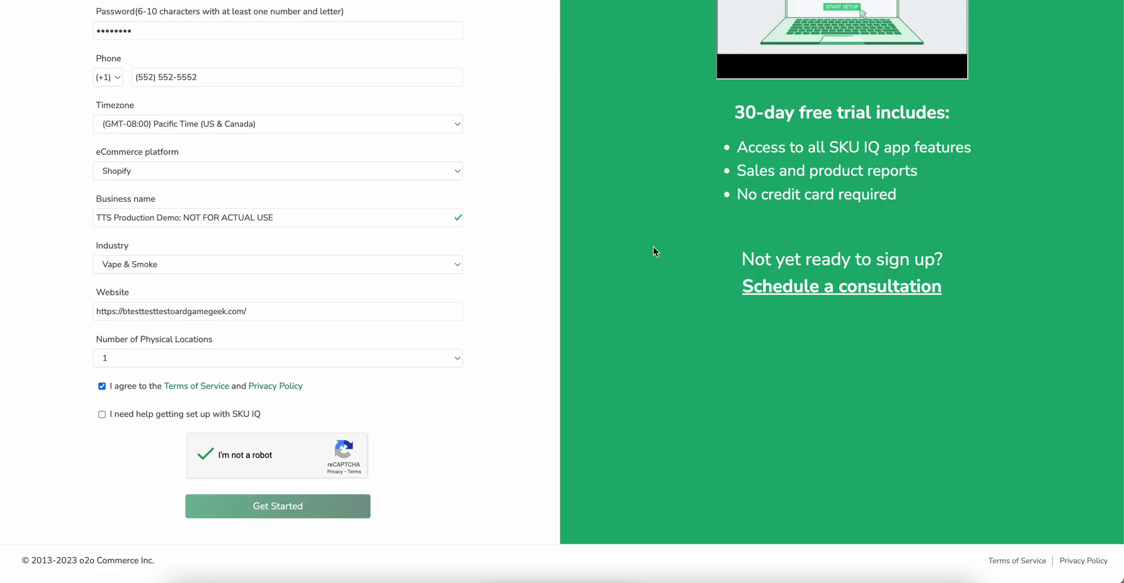
click(277, 506)
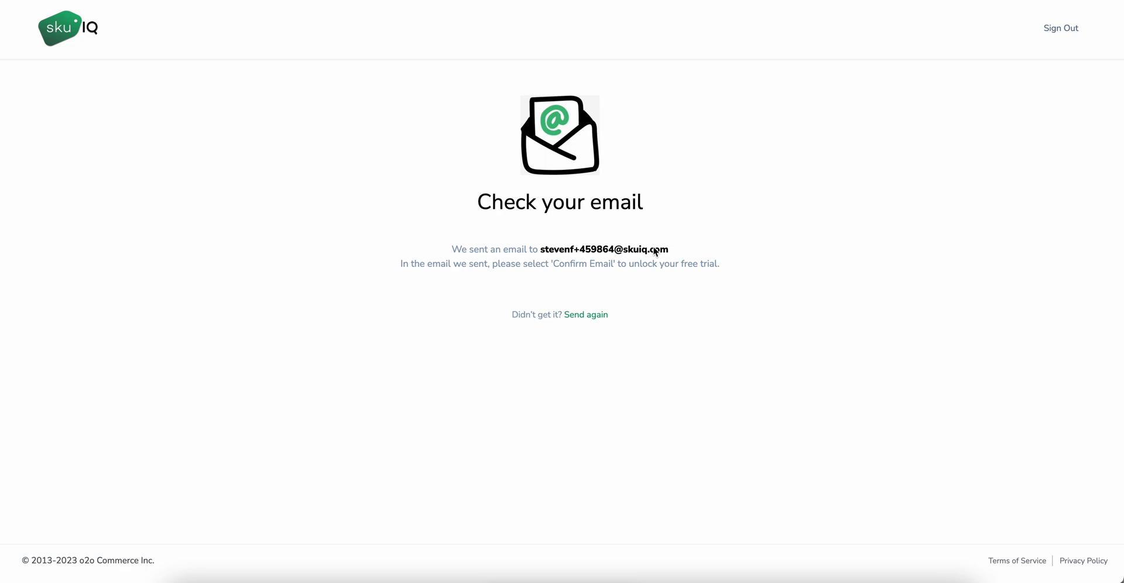
mouse_move(379, 253)
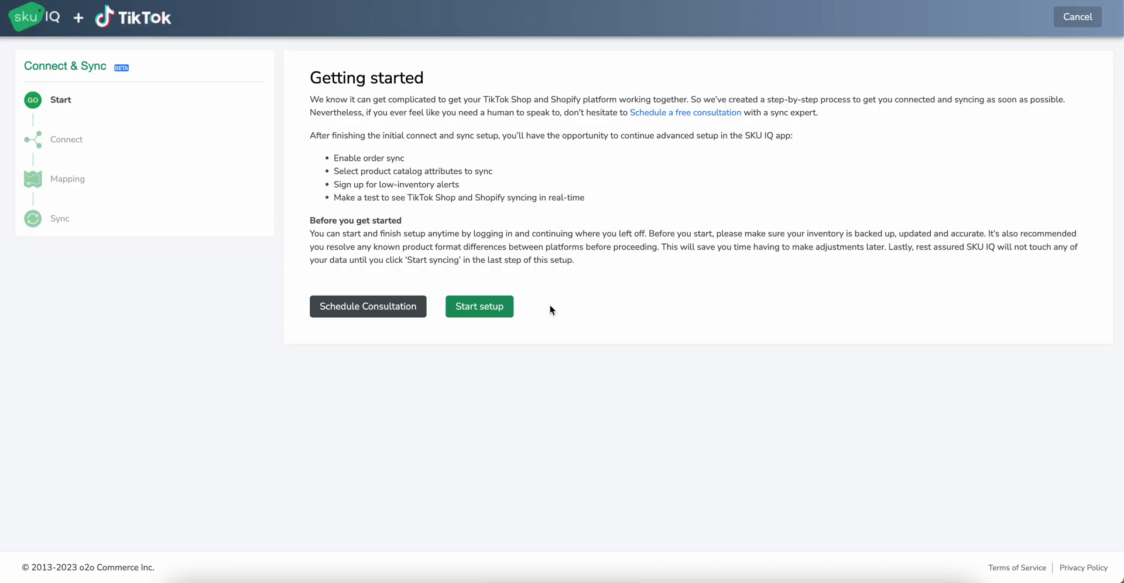
mouse_move(765, 380)
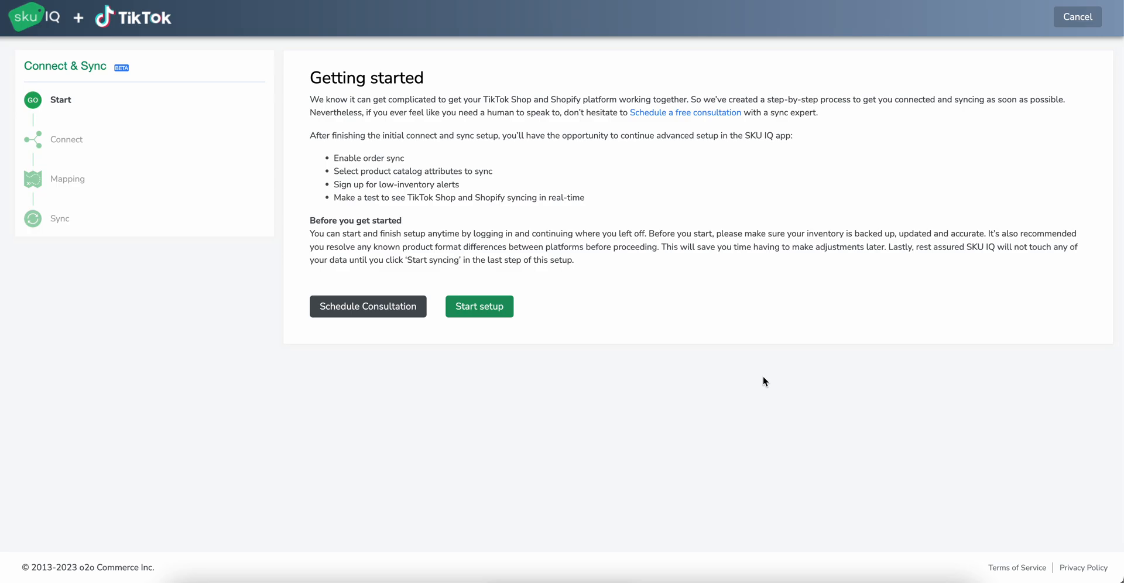
mouse_move(473, 87)
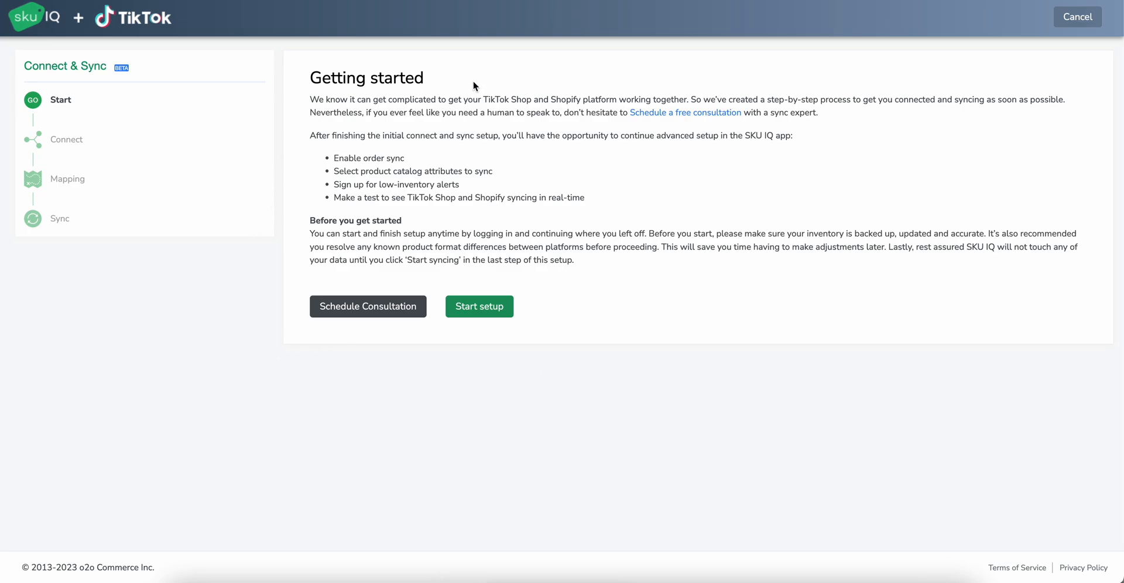
mouse_move(367, 311)
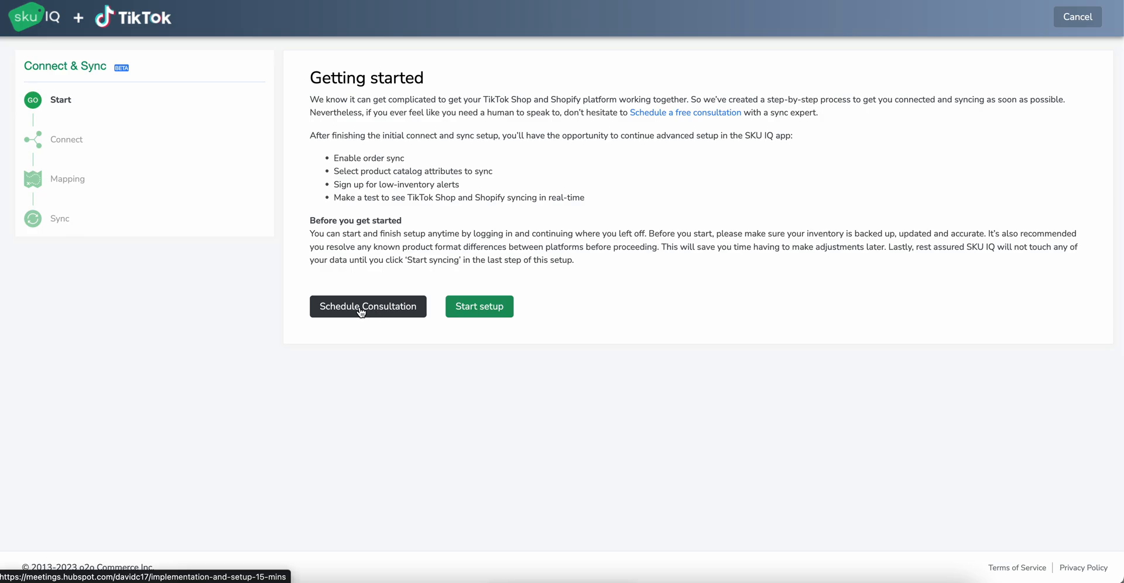
mouse_move(365, 312)
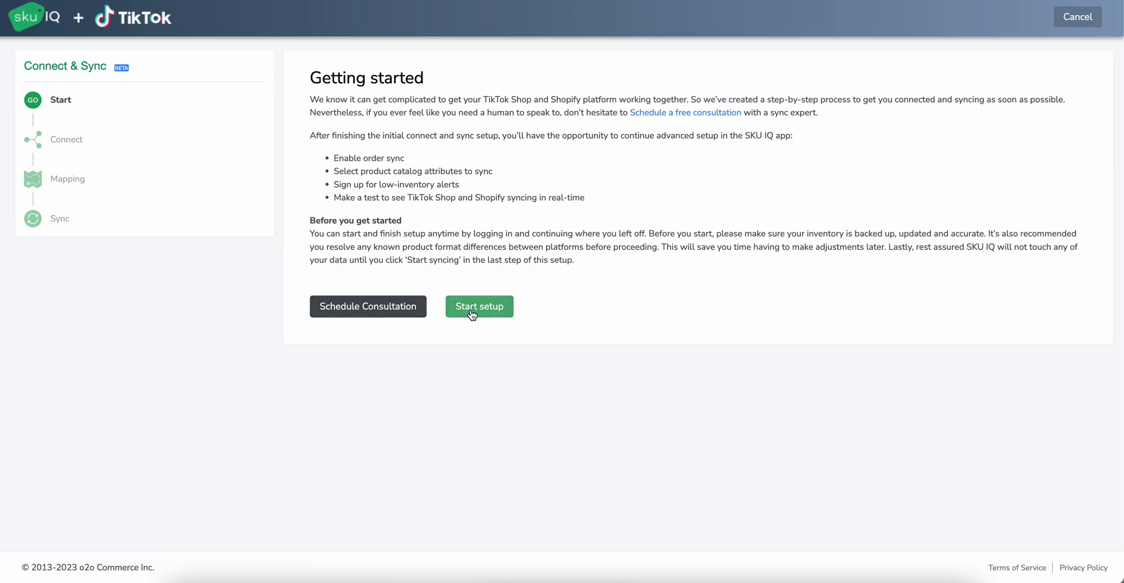
Start setup and connect the alvins-albums.myshopify.com Shopify store, then advance to the next step
click(478, 307)
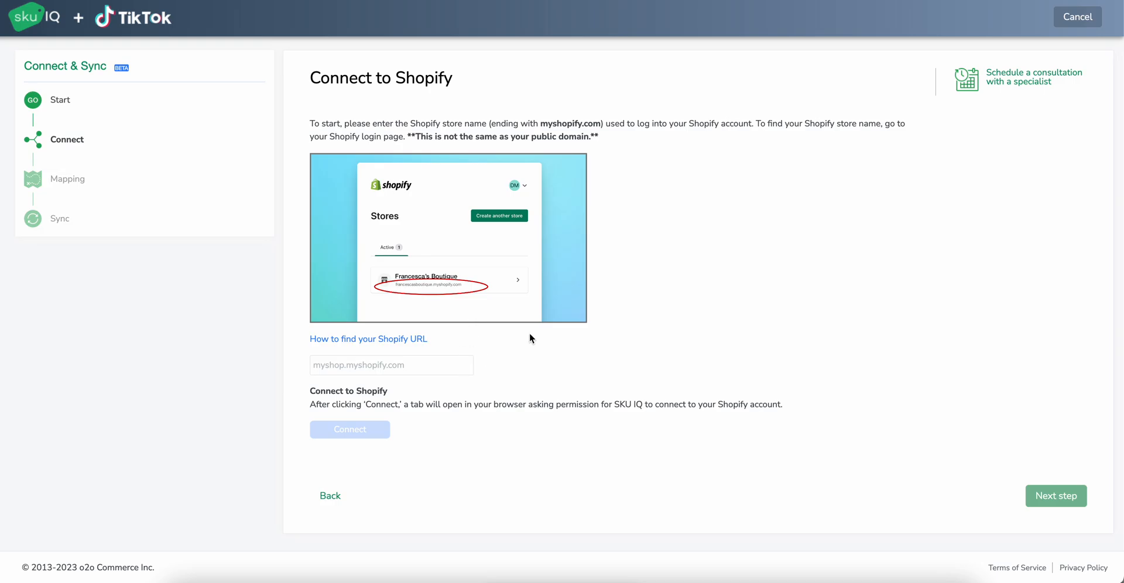
mouse_move(443, 369)
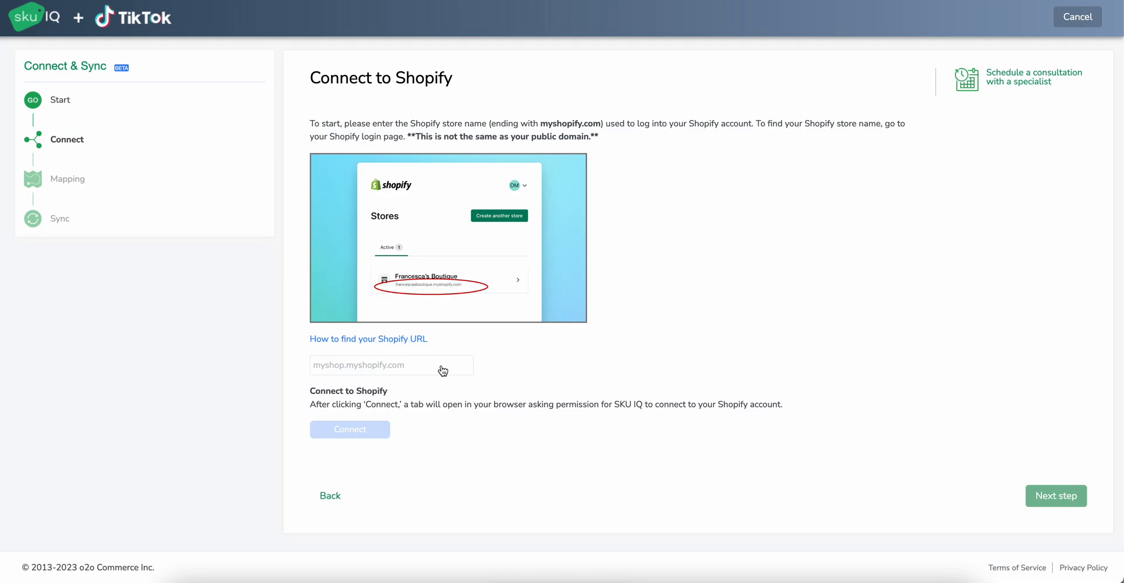
click(391, 365)
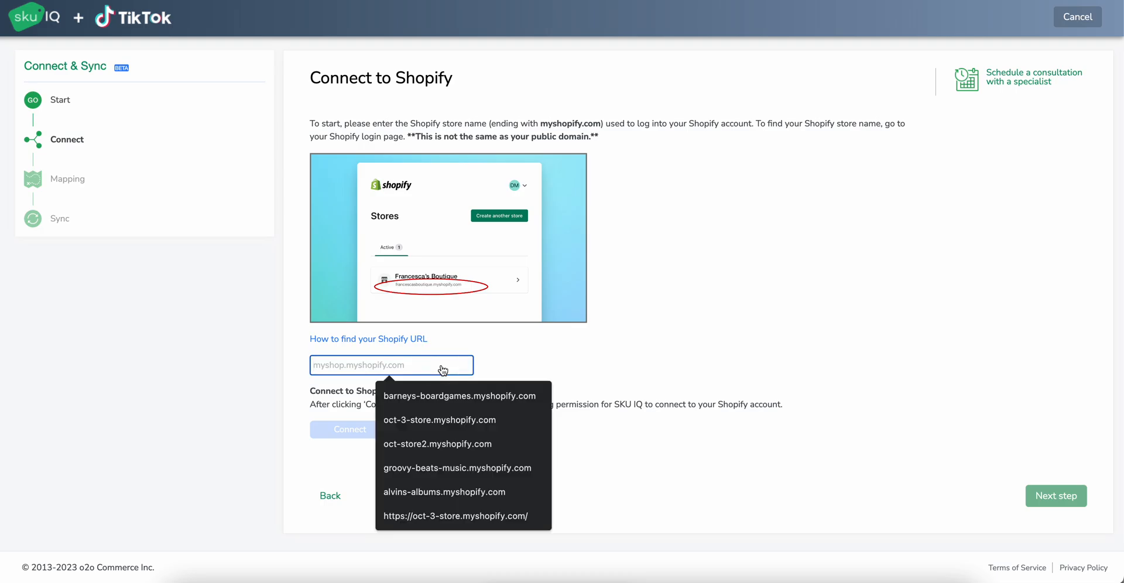
click(443, 492)
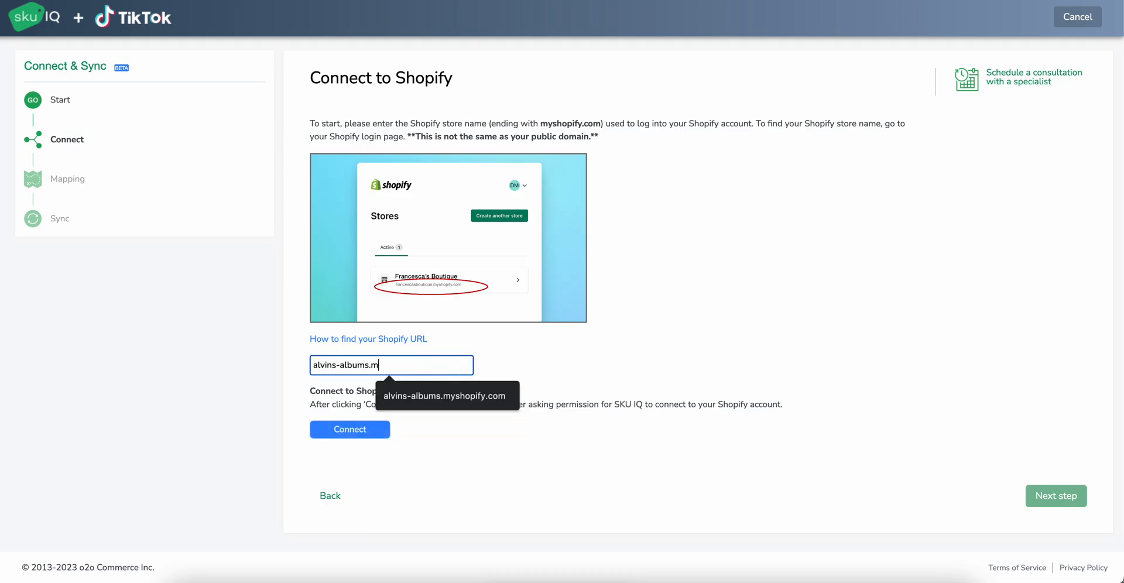
text(yshopify.com)
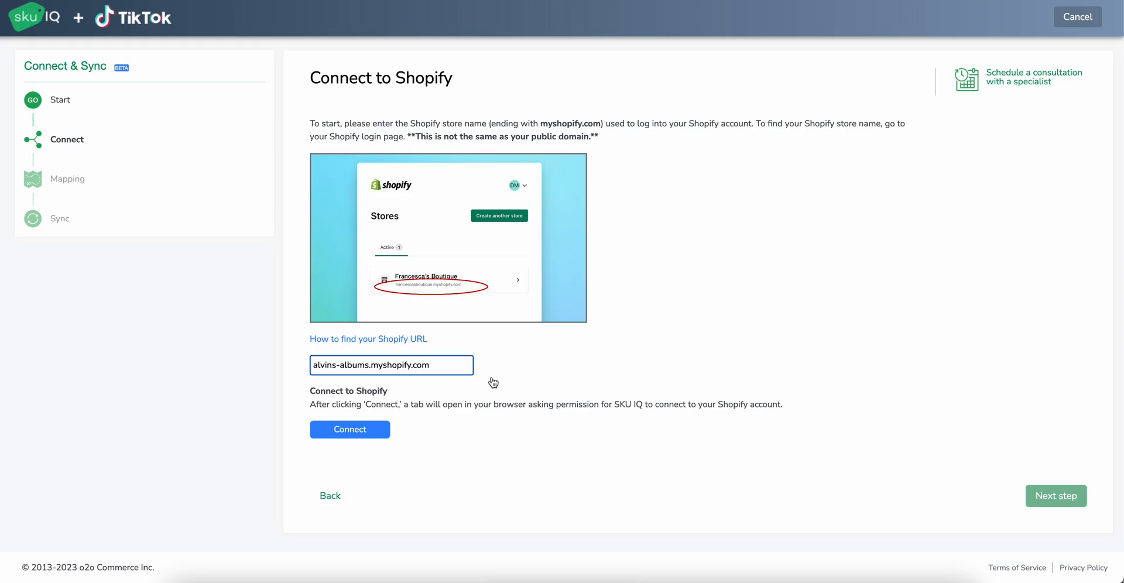
click(350, 430)
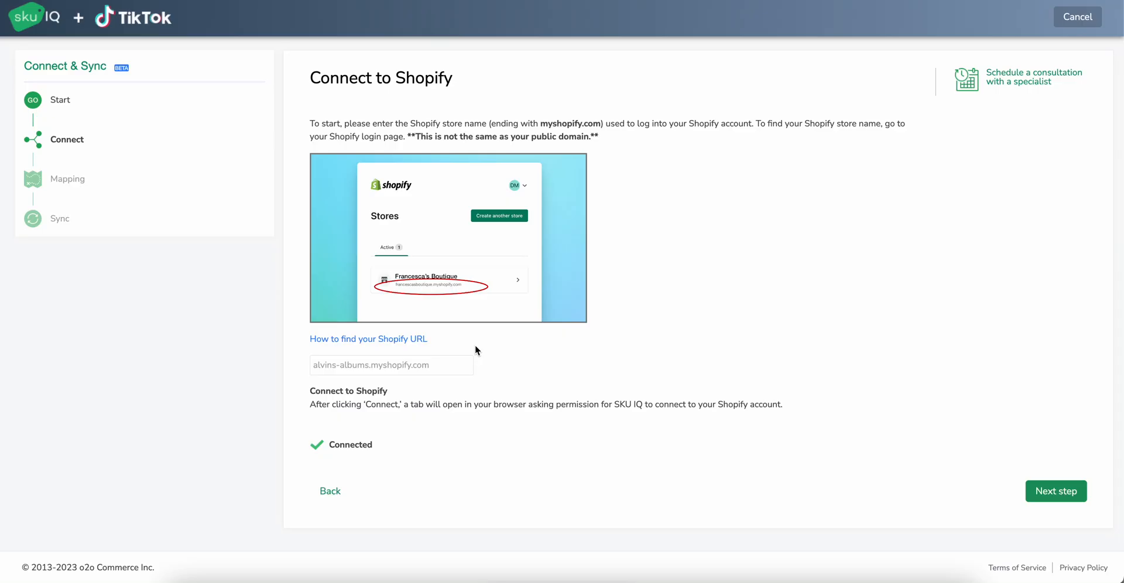
mouse_move(723, 280)
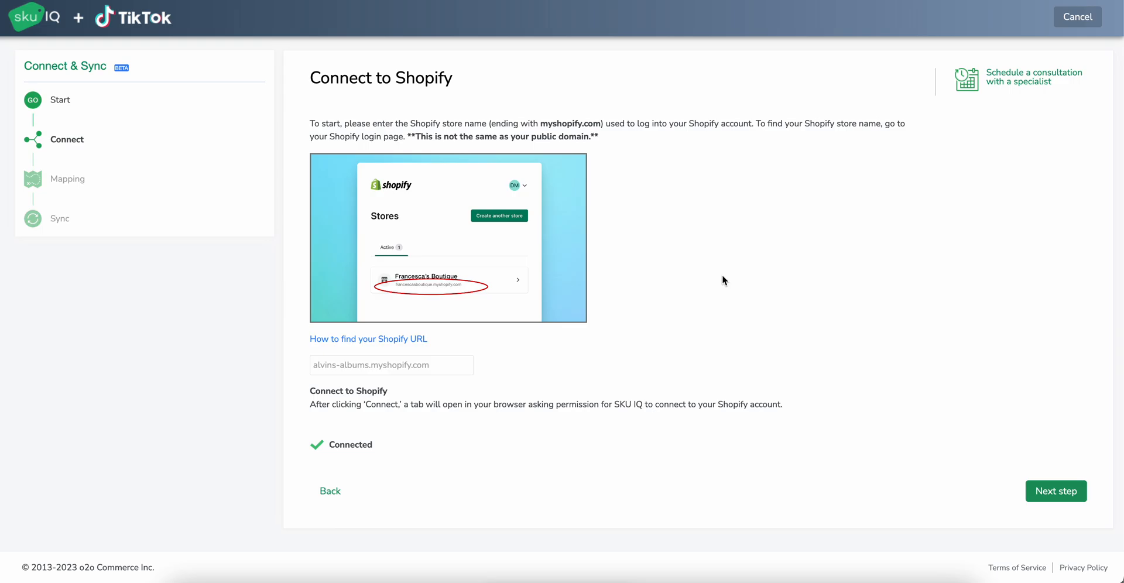
mouse_move(631, 279)
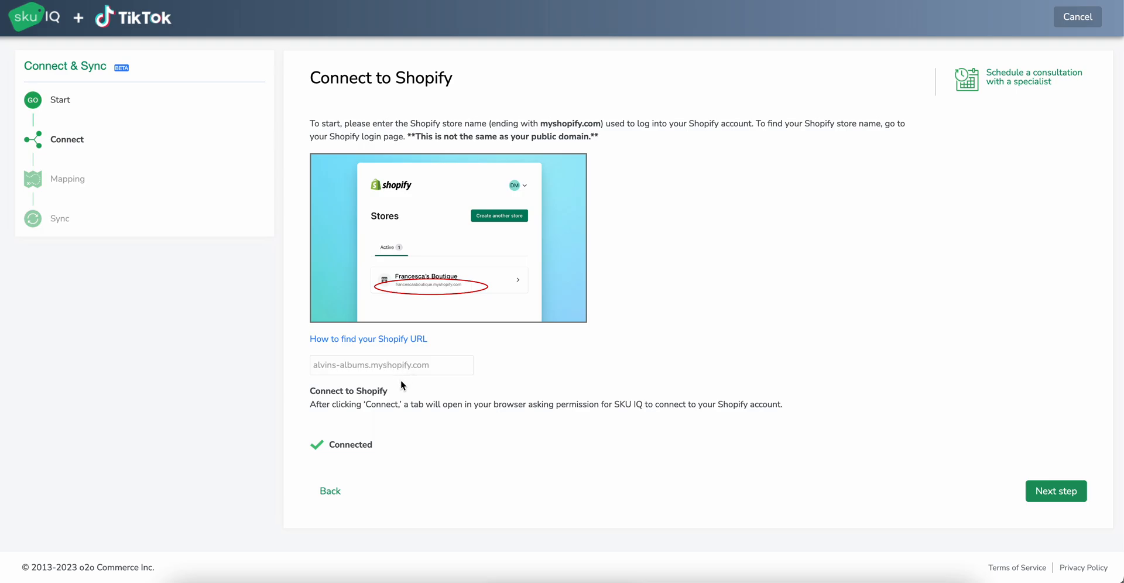
mouse_move(382, 452)
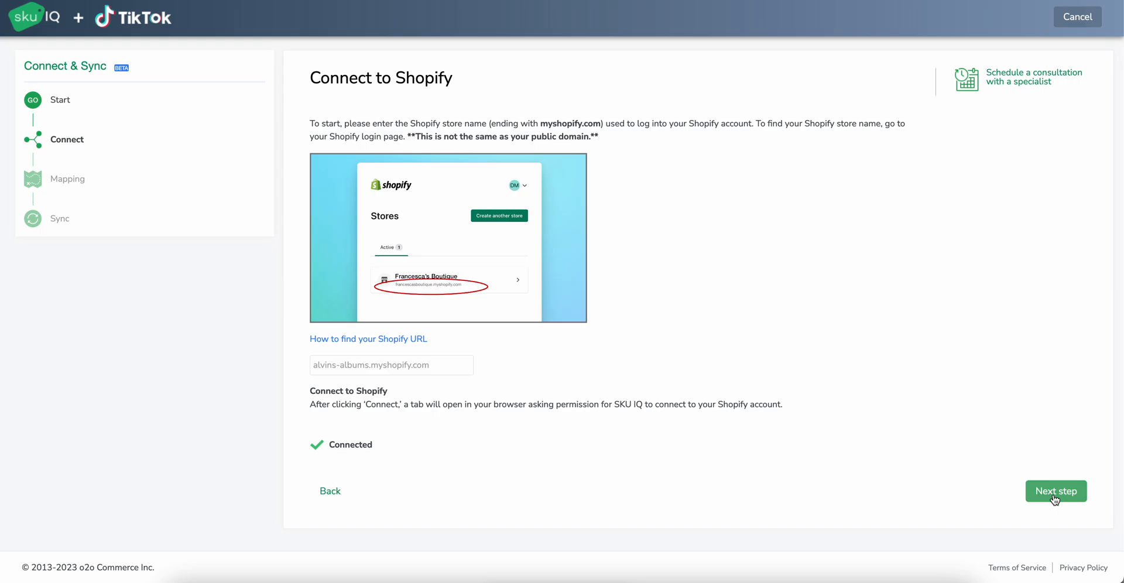
click(1055, 491)
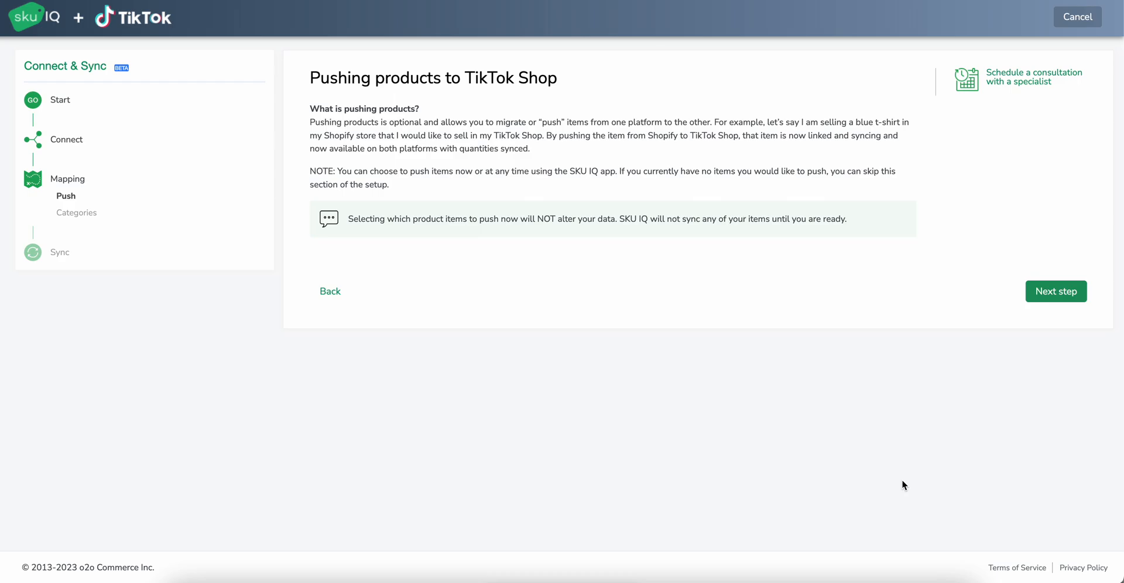
mouse_move(1106, 300)
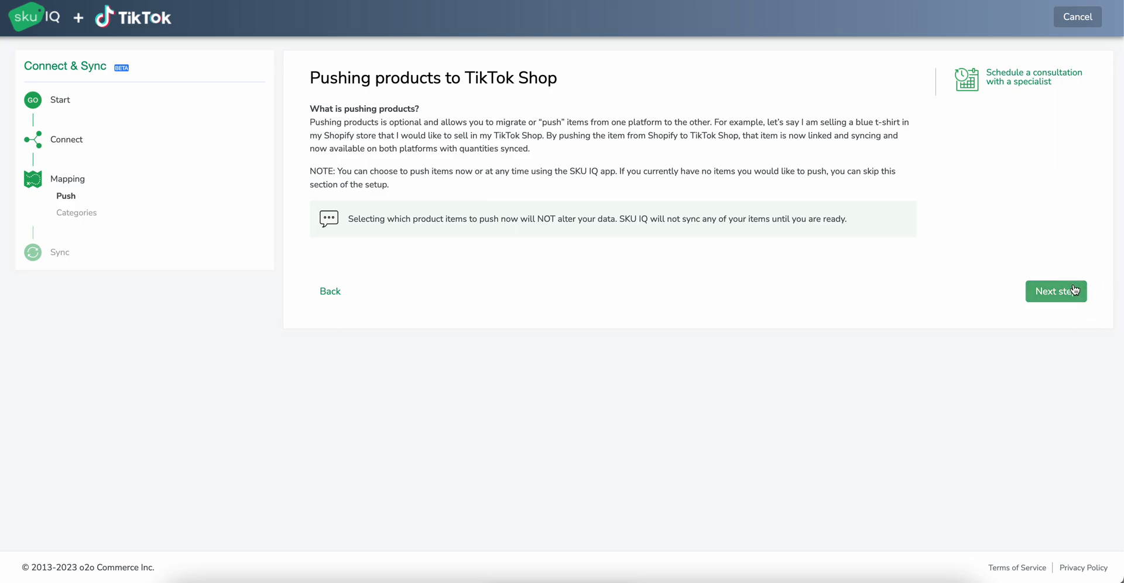
Reach the product list and toggle Push all items on and off to clear the selection
click(1055, 290)
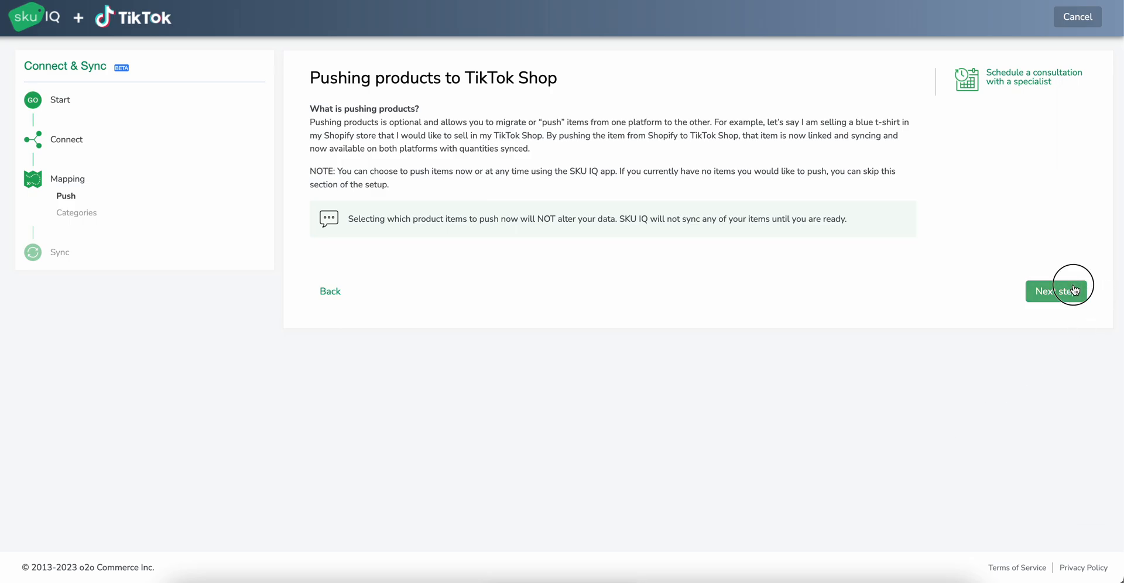
click(1057, 291)
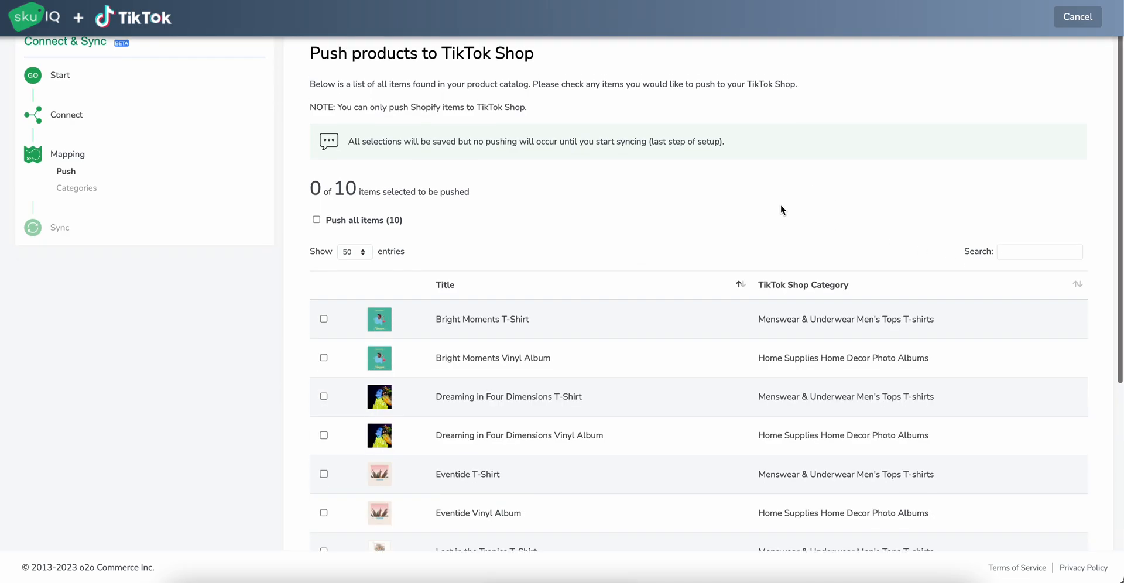
scroll(down, 3)
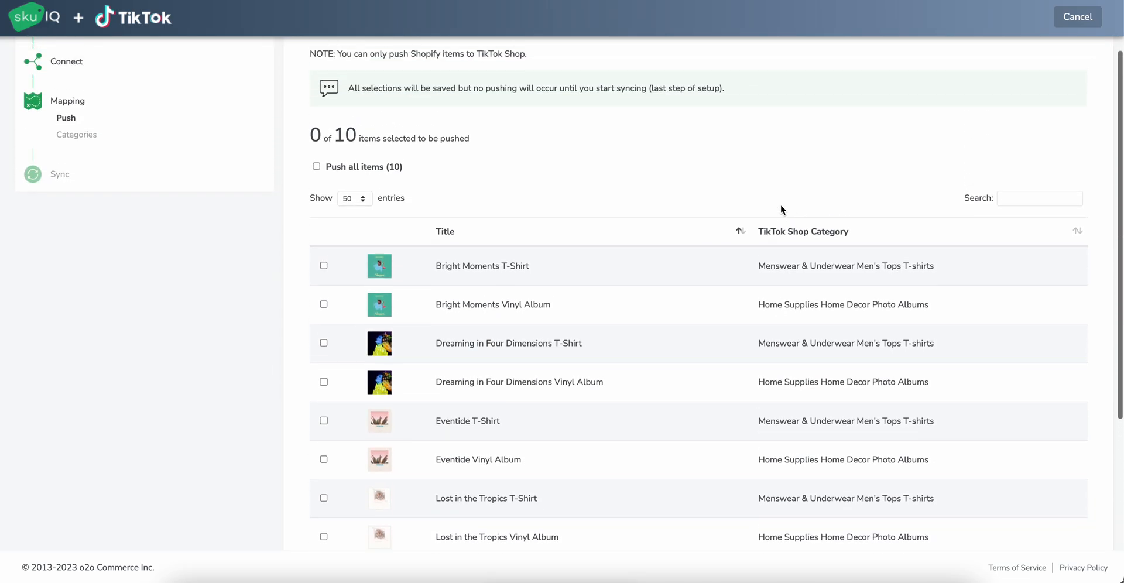
scroll(down, 3)
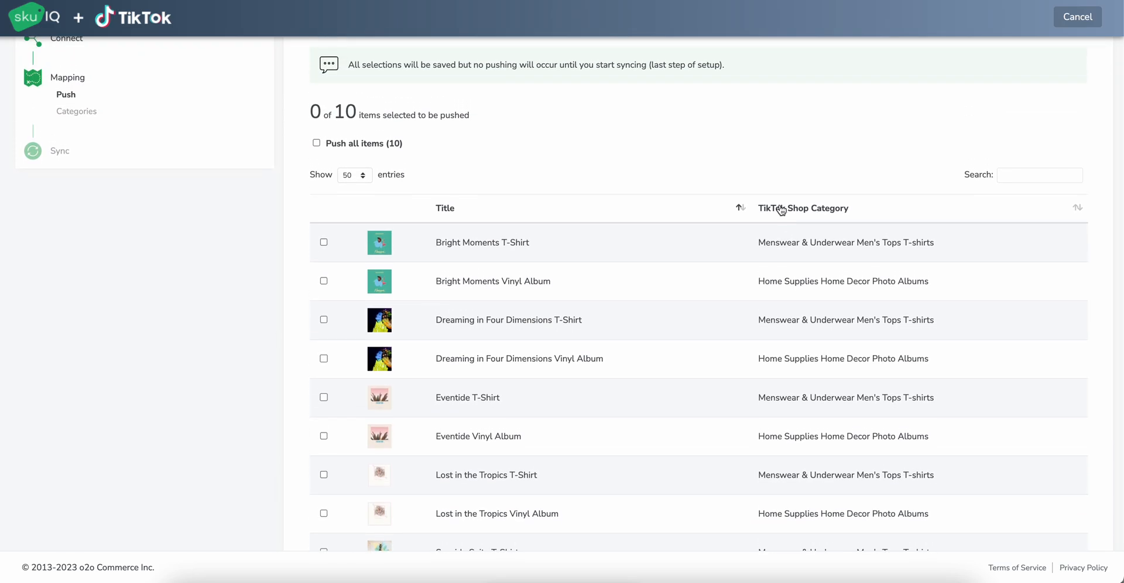
click(316, 143)
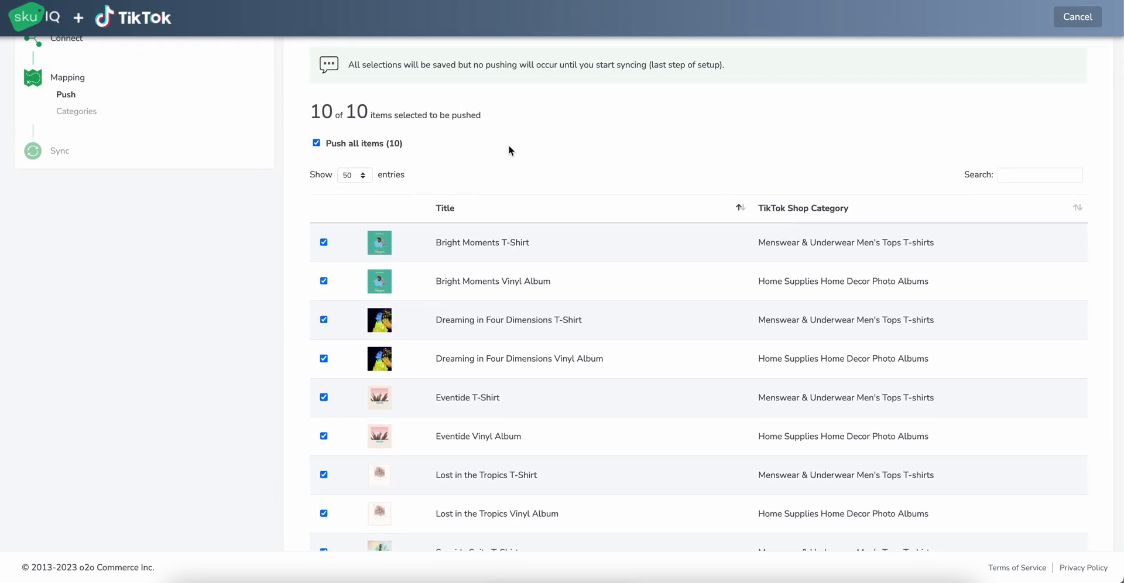
click(316, 143)
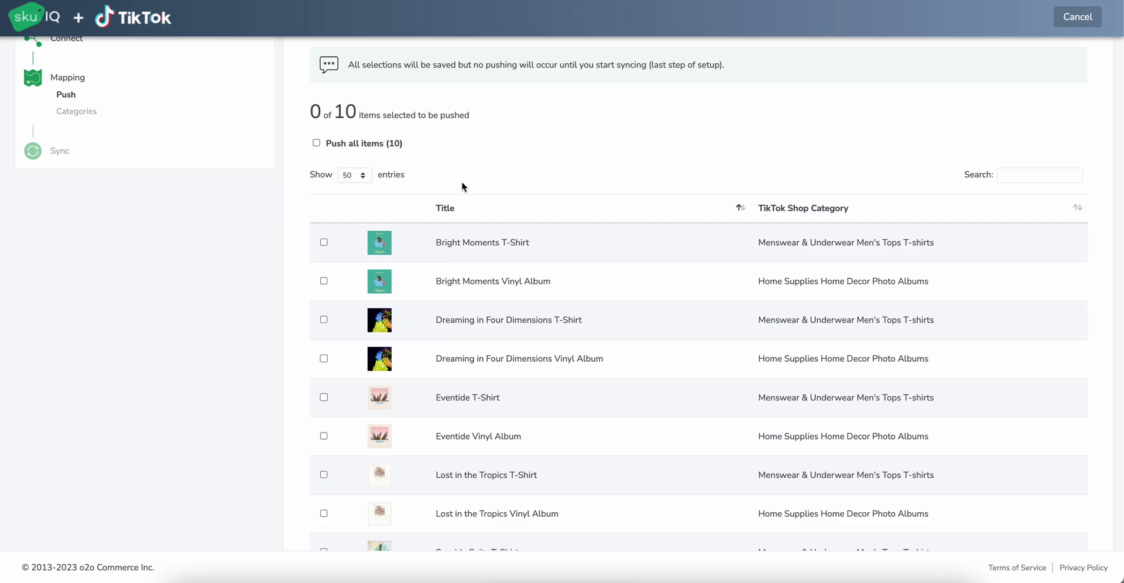
Select the four Bright Moments and Dreaming in Four Dimensions products and continue to categorizing
scroll(down, 3)
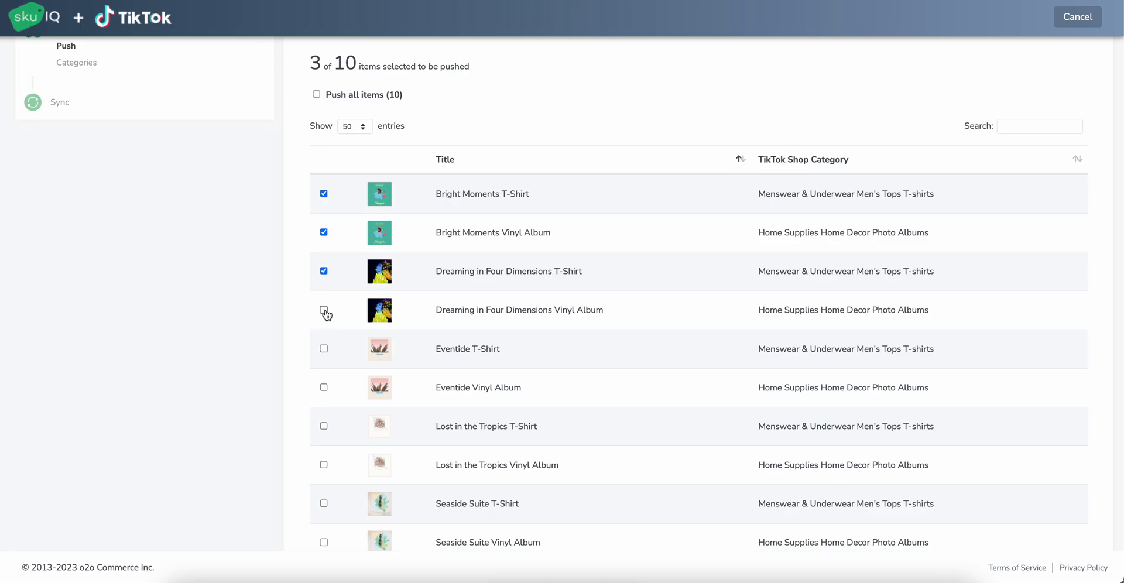
click(324, 310)
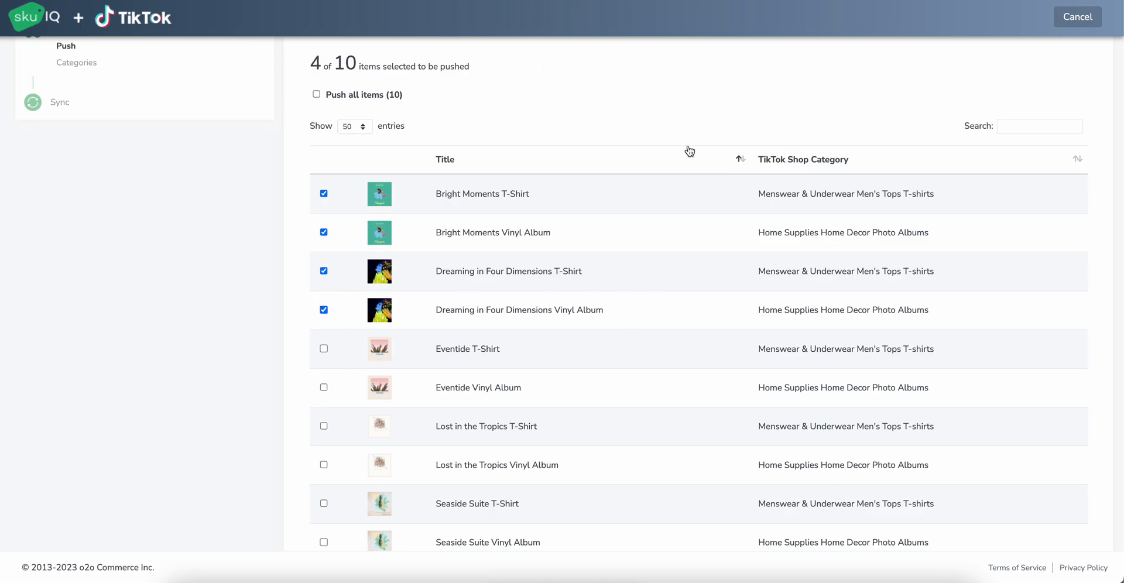
scroll(down, 3)
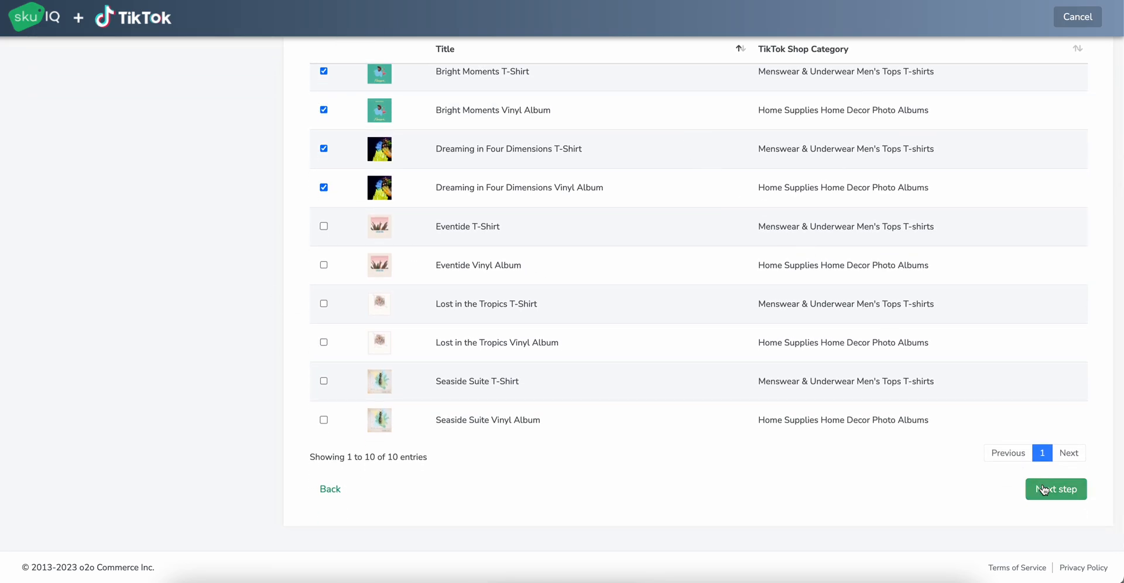
click(1055, 489)
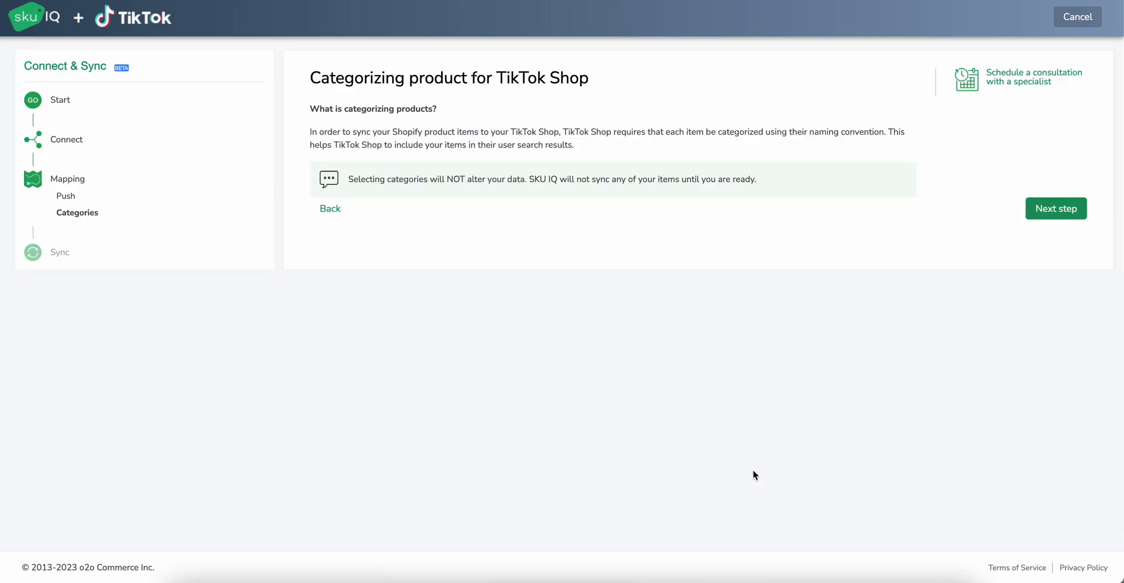
mouse_move(630, 202)
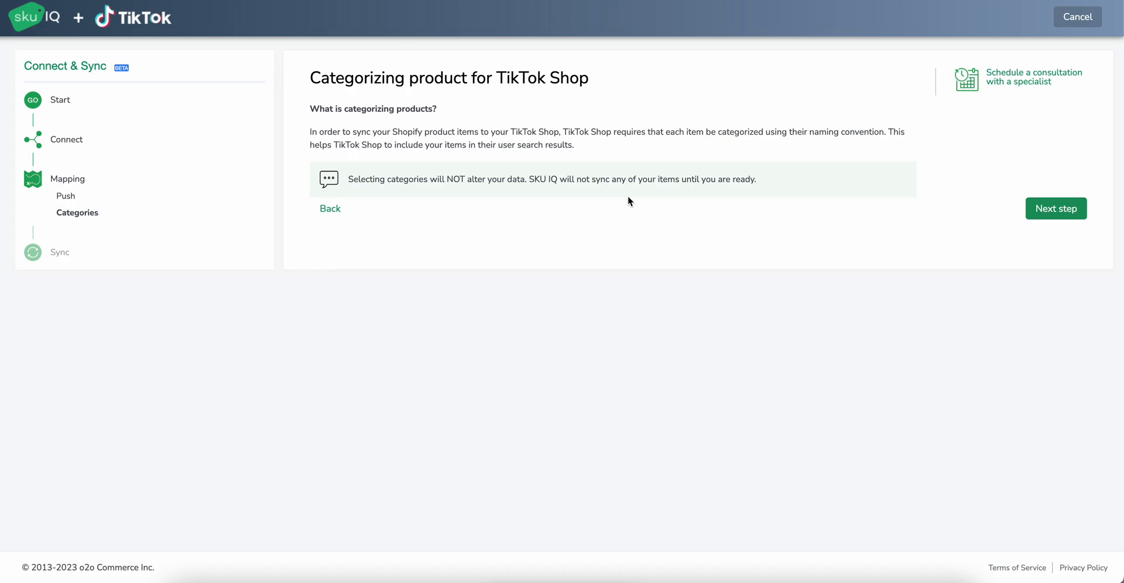
mouse_move(1055, 208)
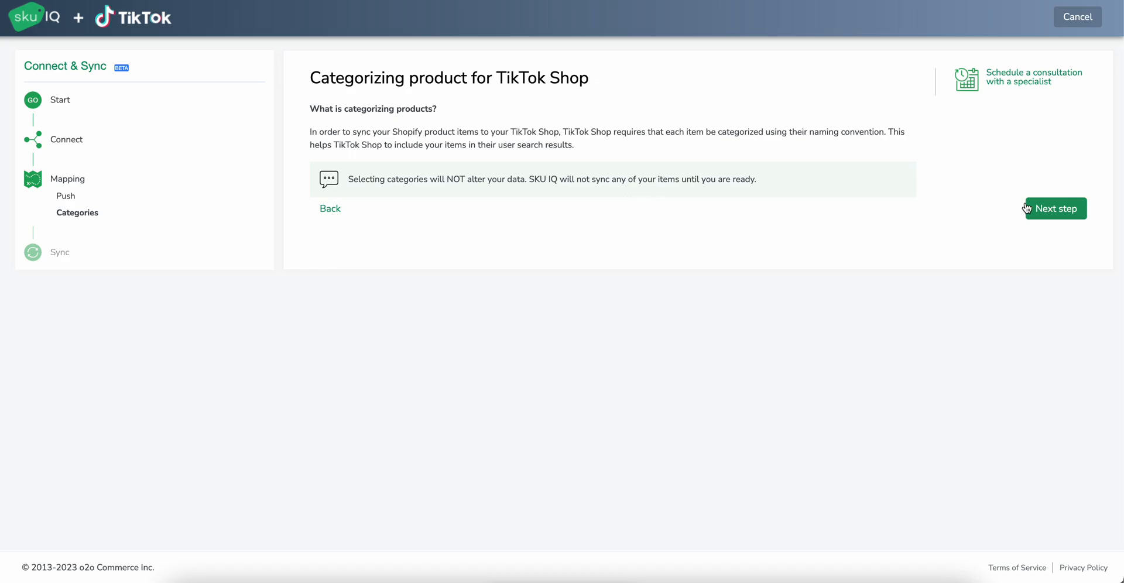
click(1055, 208)
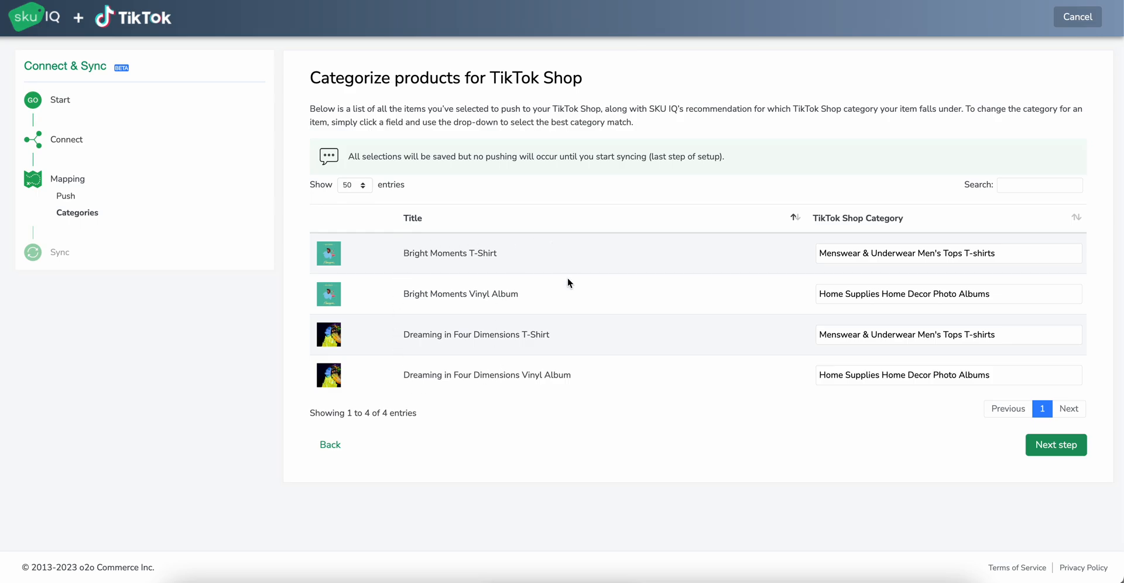
mouse_move(879, 230)
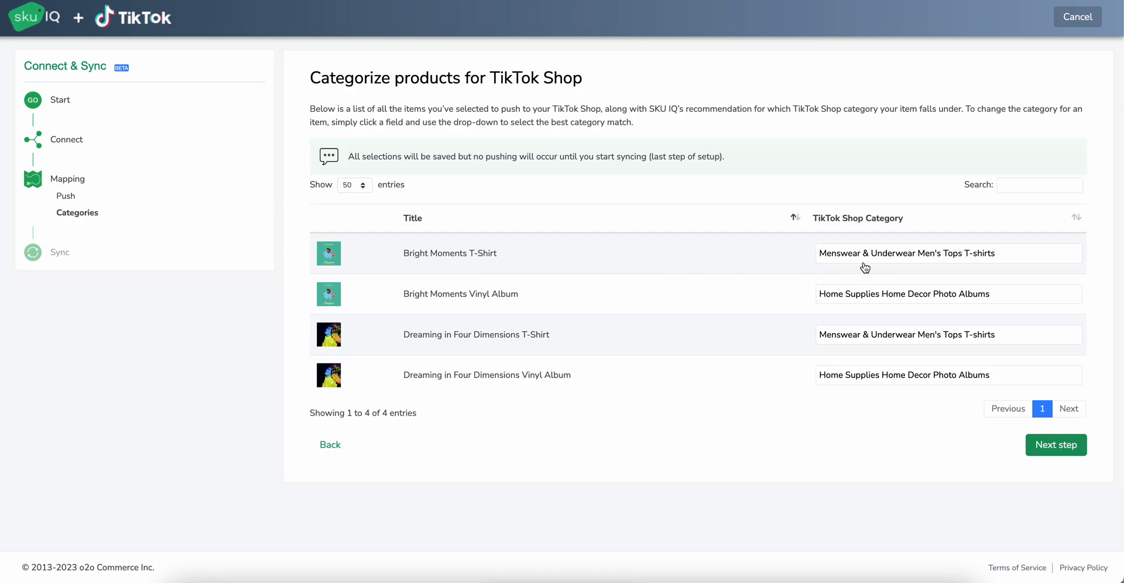
mouse_move(988, 261)
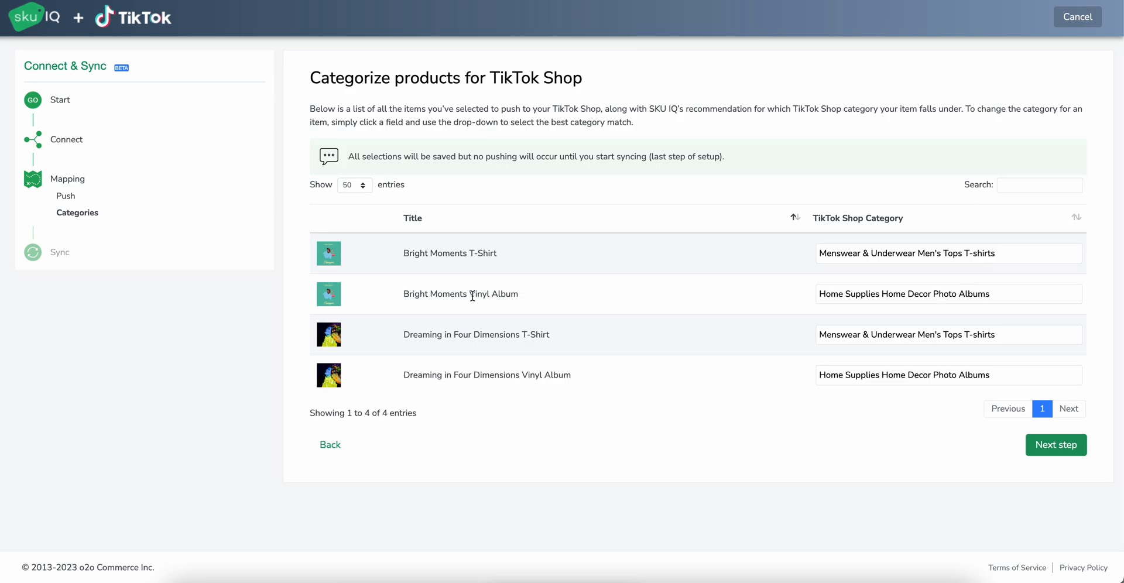
mouse_move(491, 294)
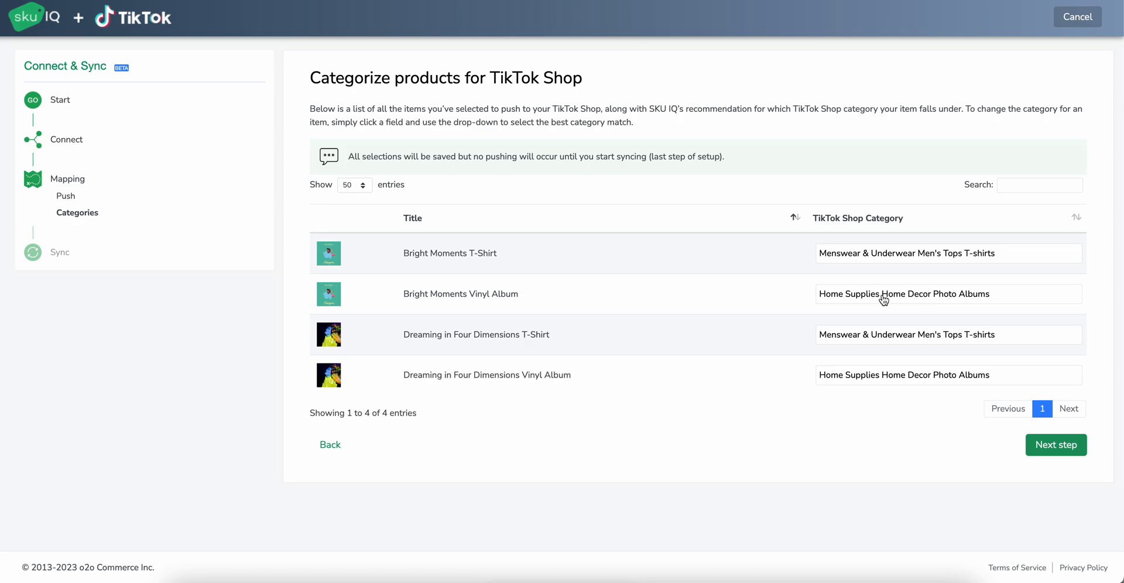
mouse_move(959, 297)
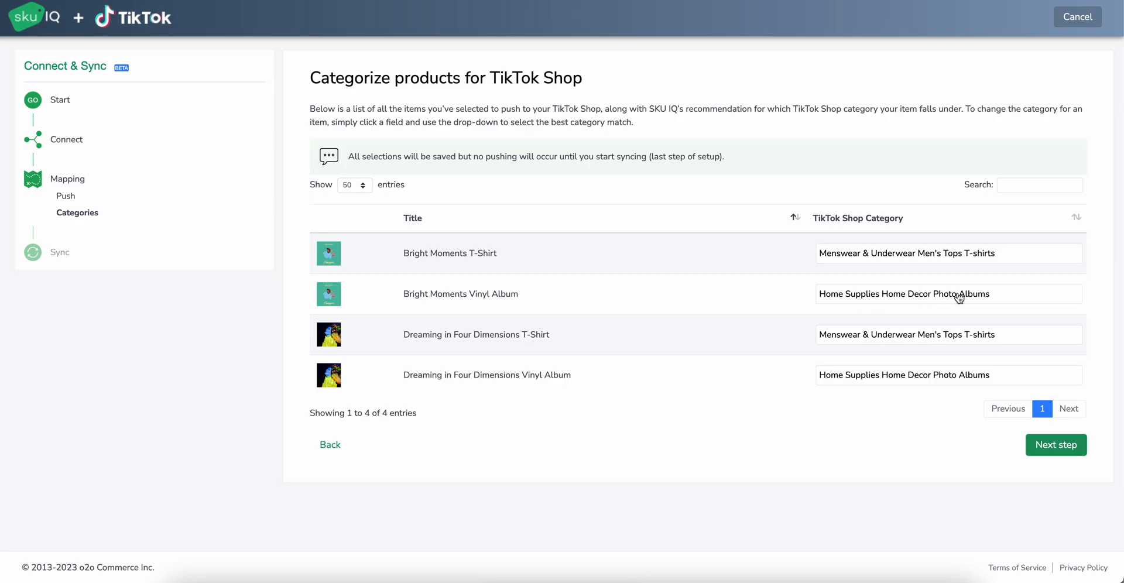
Categorize both vinyl albums as Collections Entertainment CD, DVD - Vinyl Records and move on to syncing
text(vinyl)
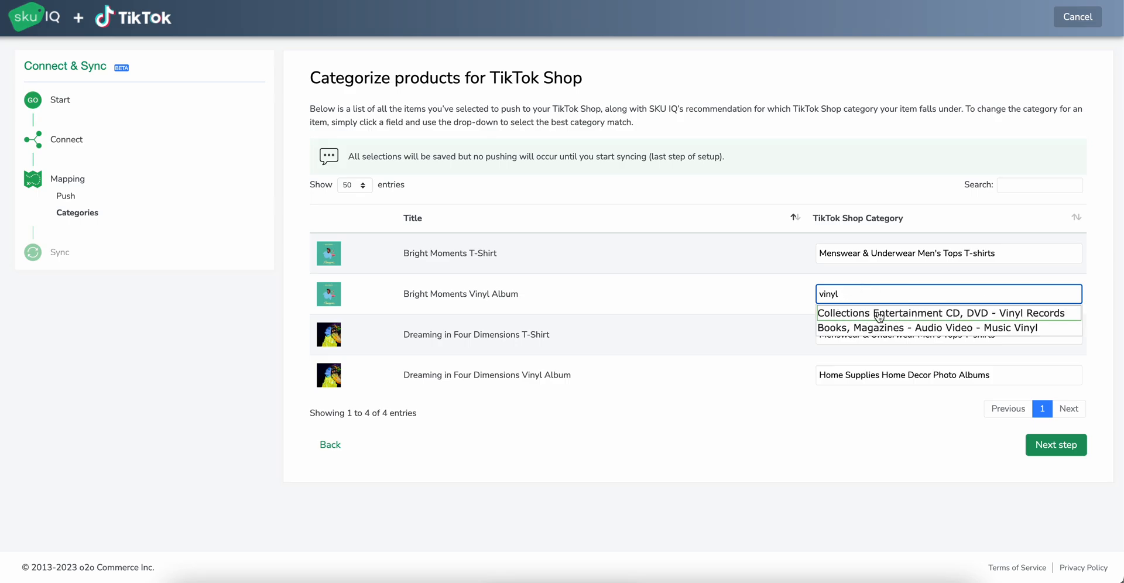
mouse_move(875, 318)
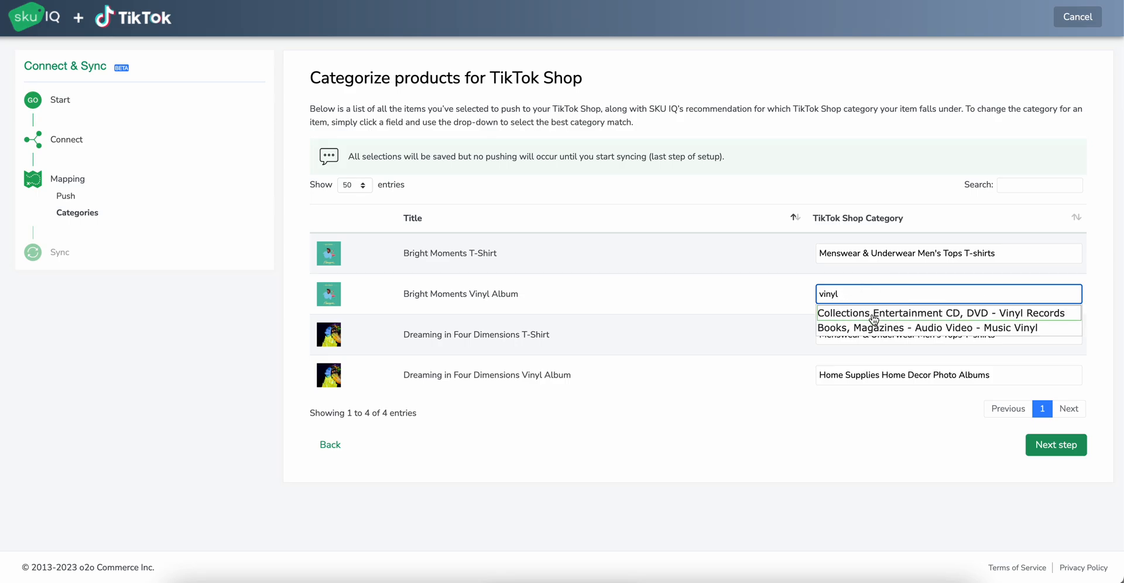
click(944, 312)
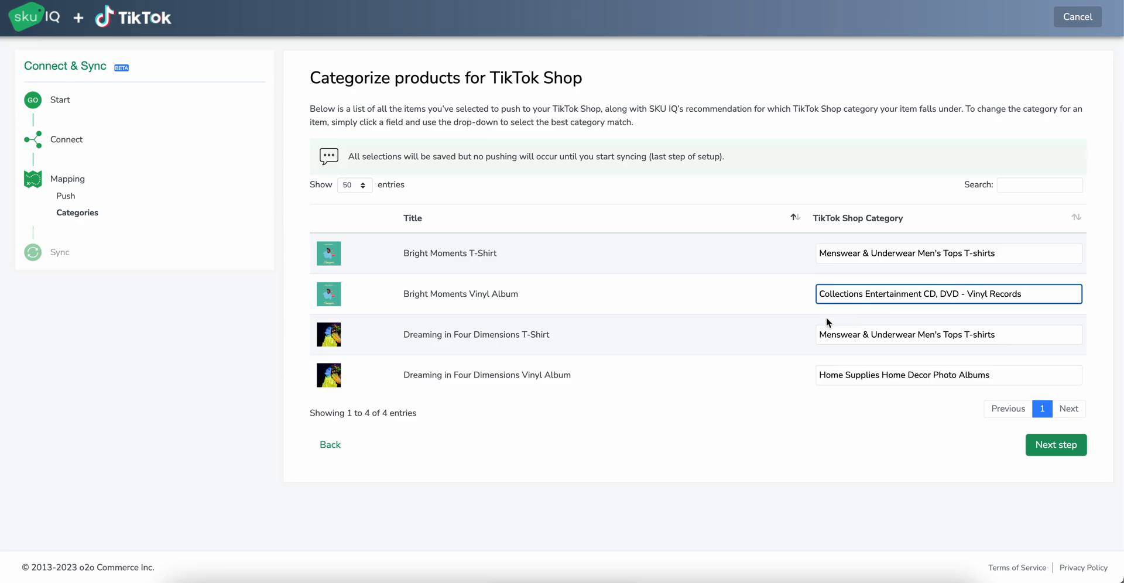
text(vi)
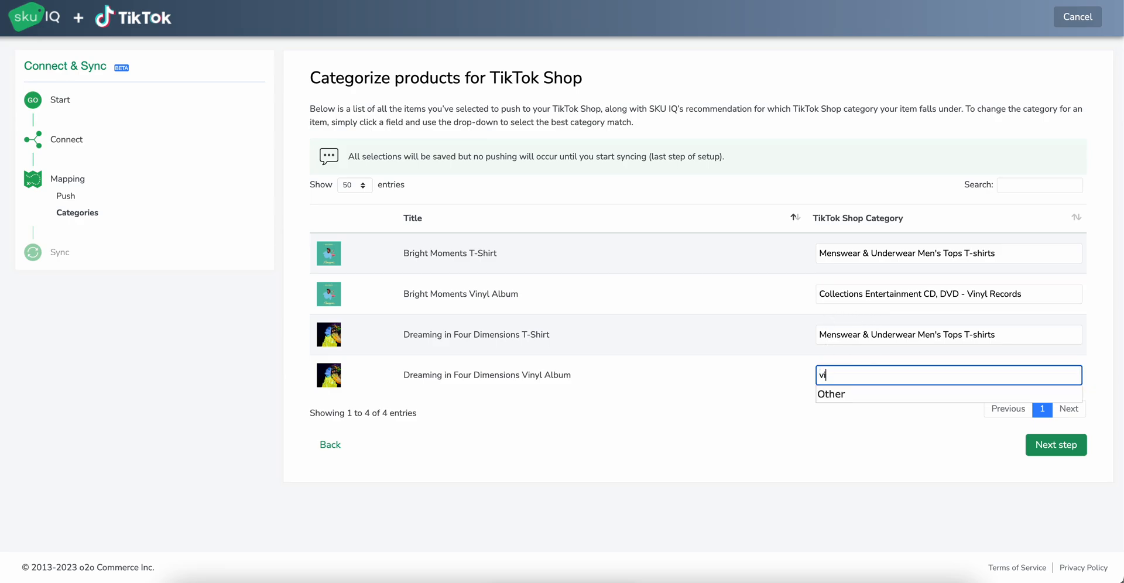
click(947, 375)
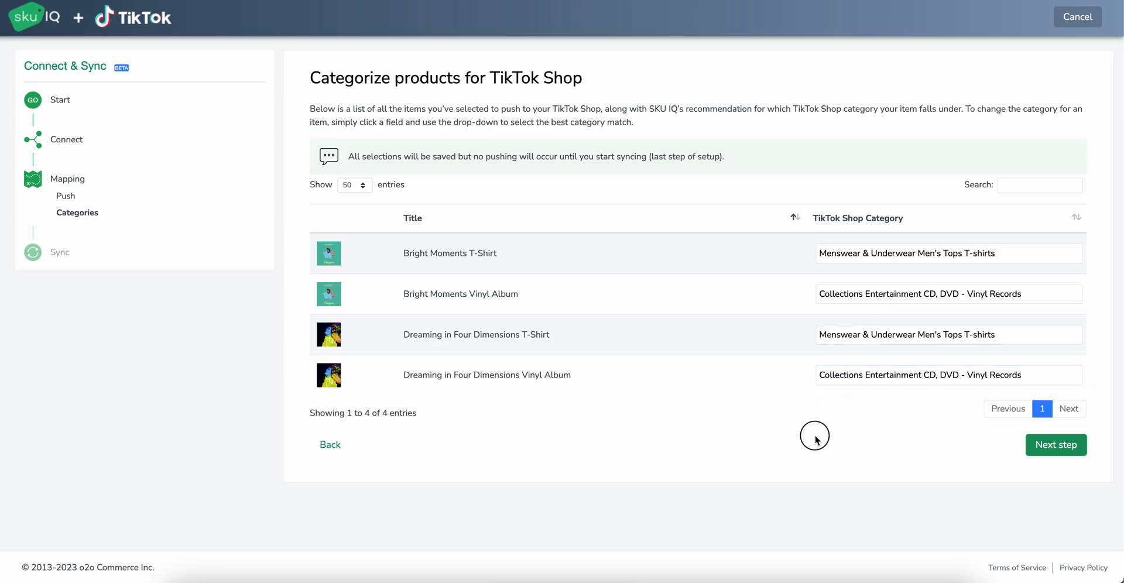
mouse_move(950, 418)
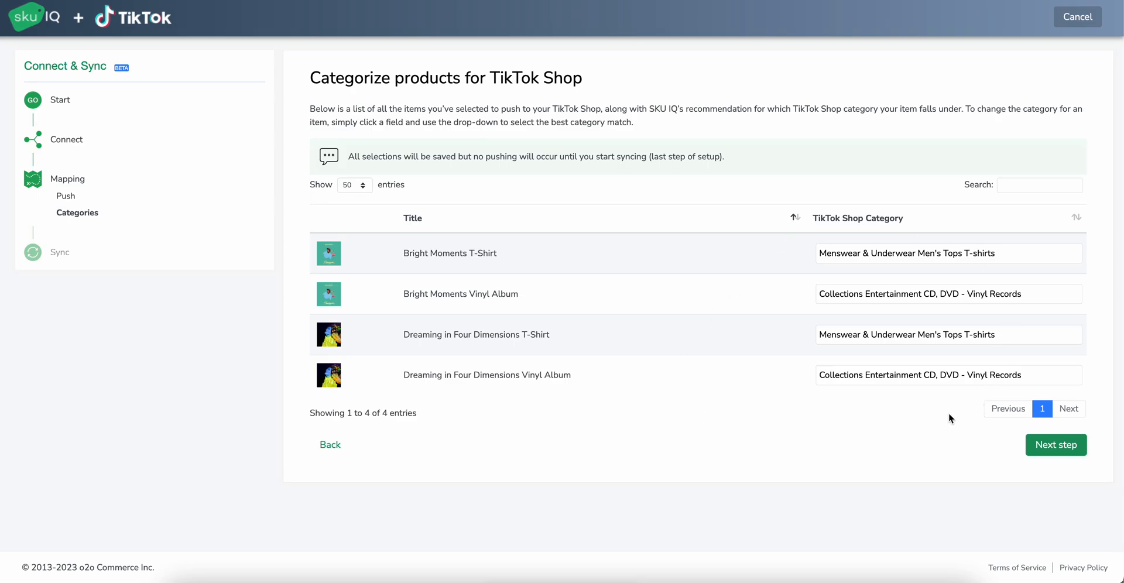
mouse_move(1055, 445)
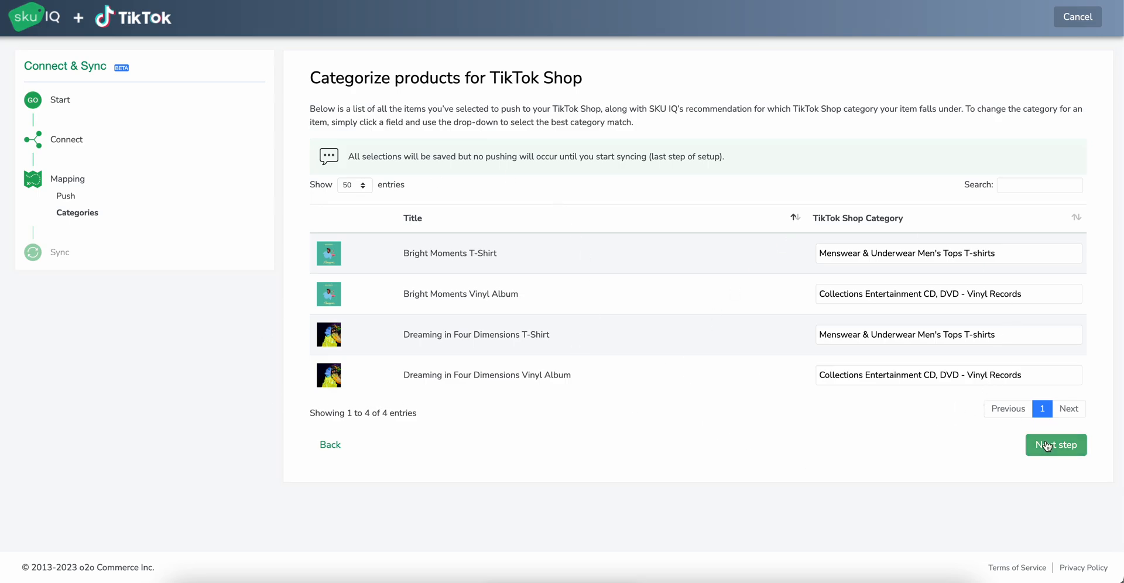
click(1055, 445)
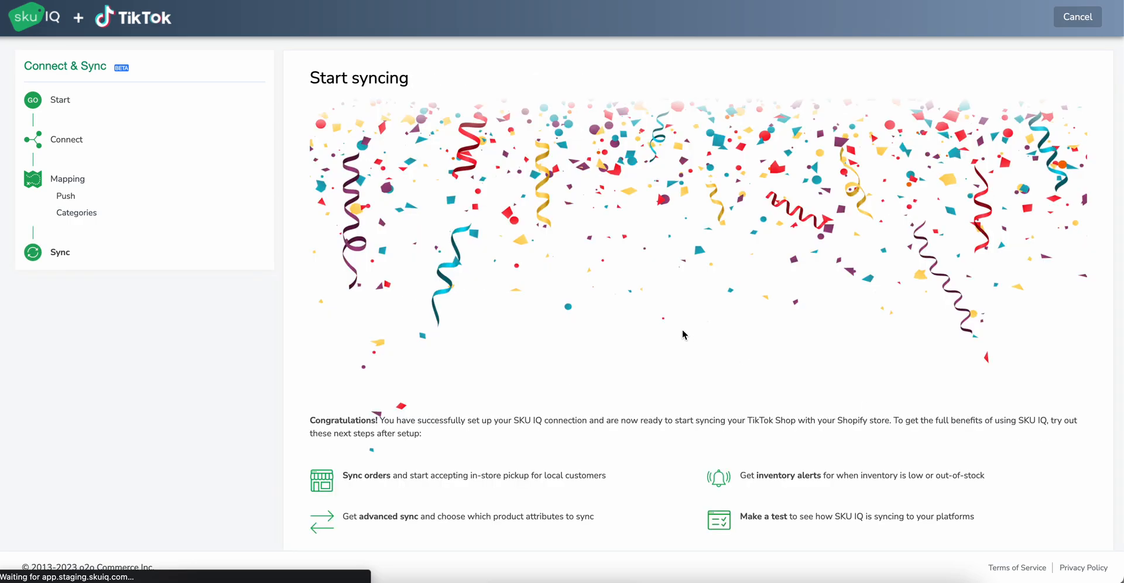
Start syncing the four products and return toward the dashboard
scroll(down, 3)
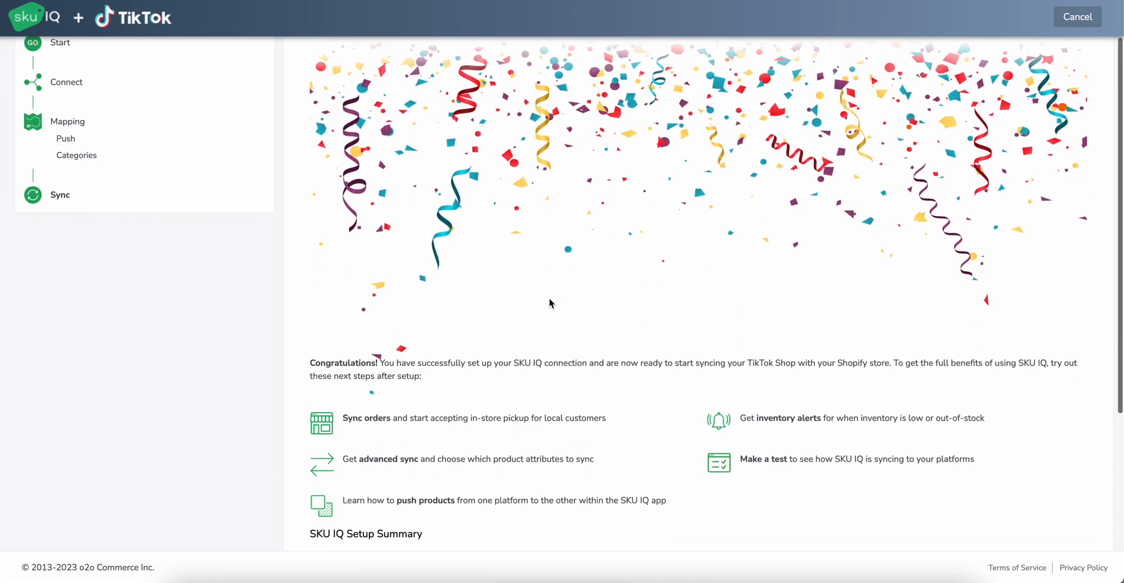
scroll(down, 3)
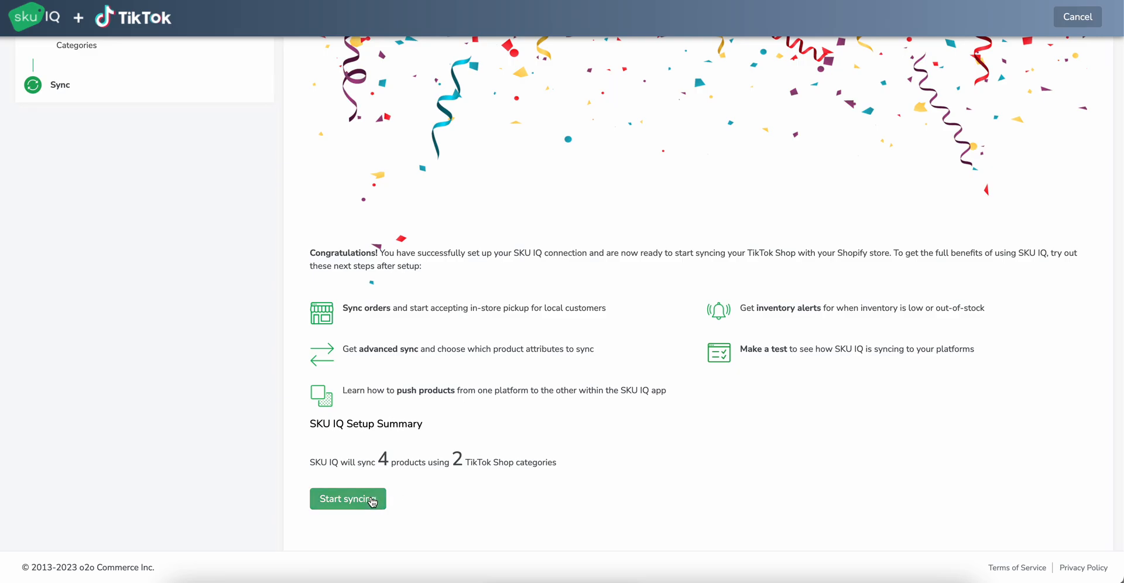
click(346, 498)
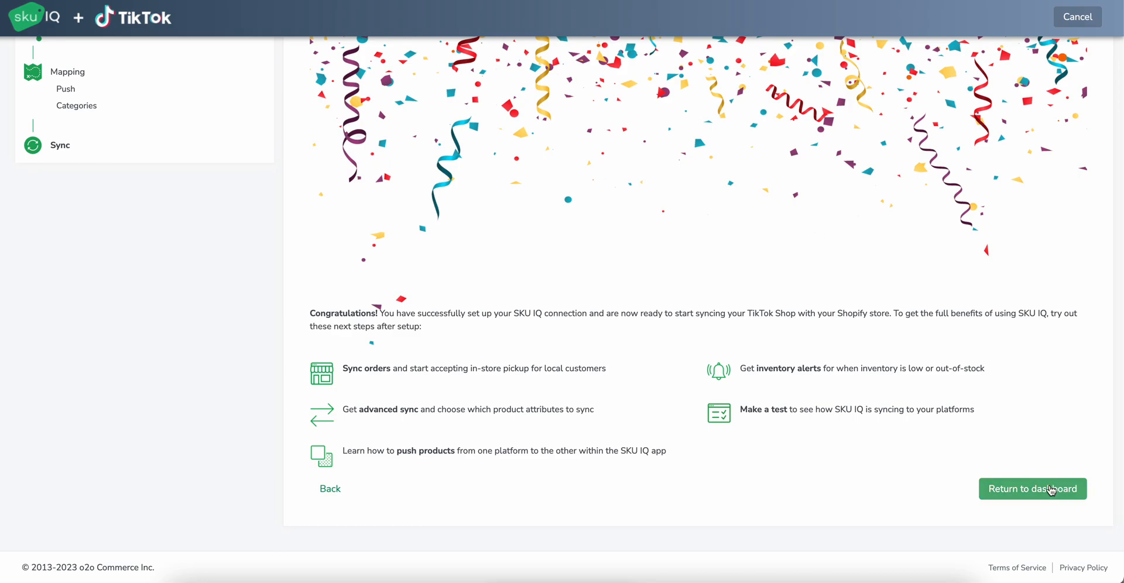
click(1033, 488)
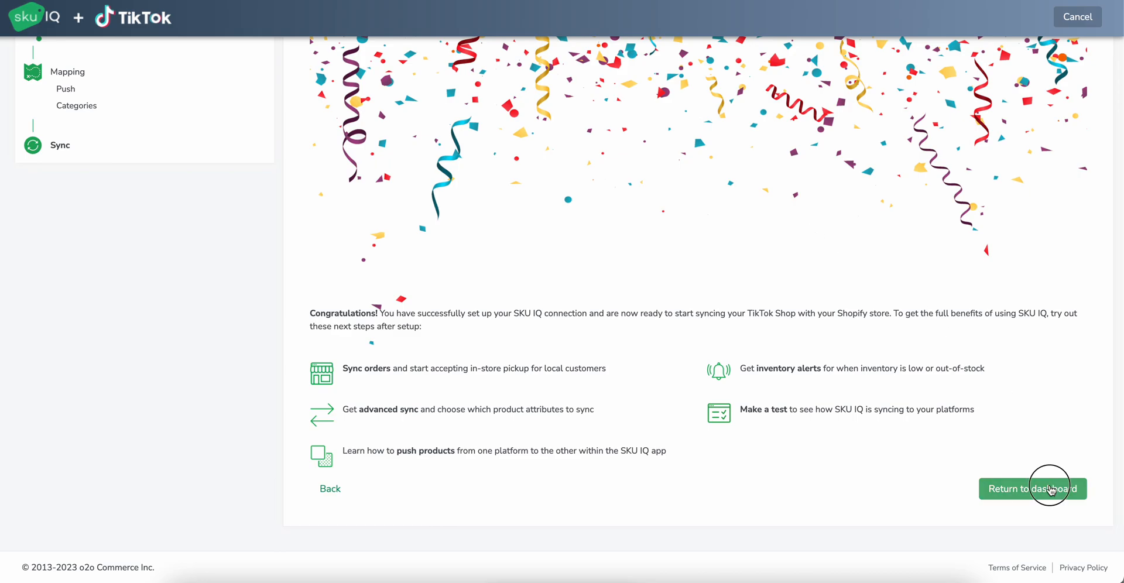
Return to the main dashboard showing eCommerce and TikTok Shop connected and syncing
click(1032, 489)
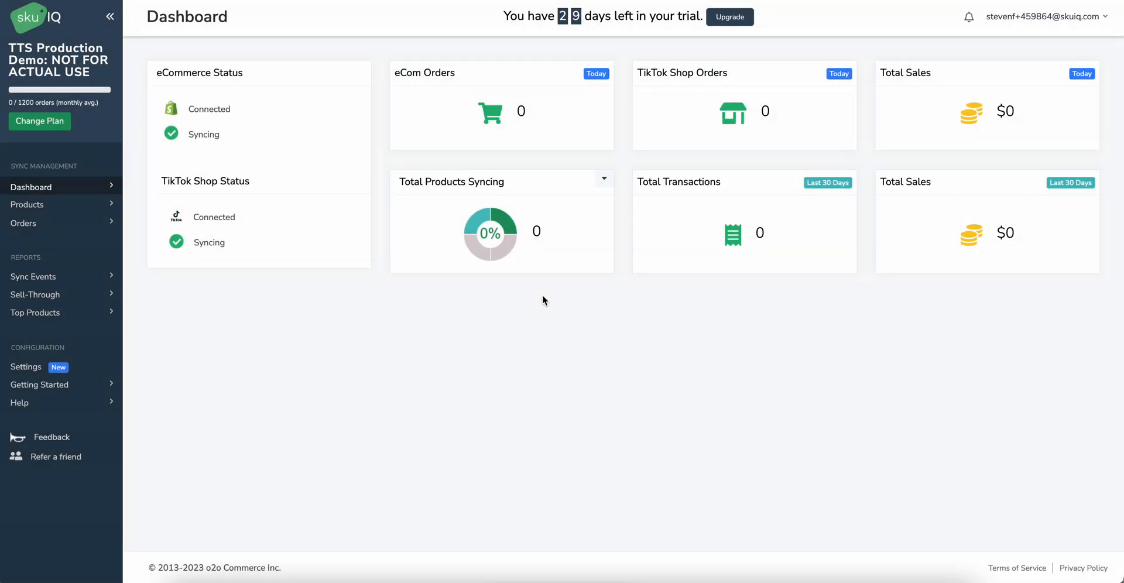
mouse_move(205, 165)
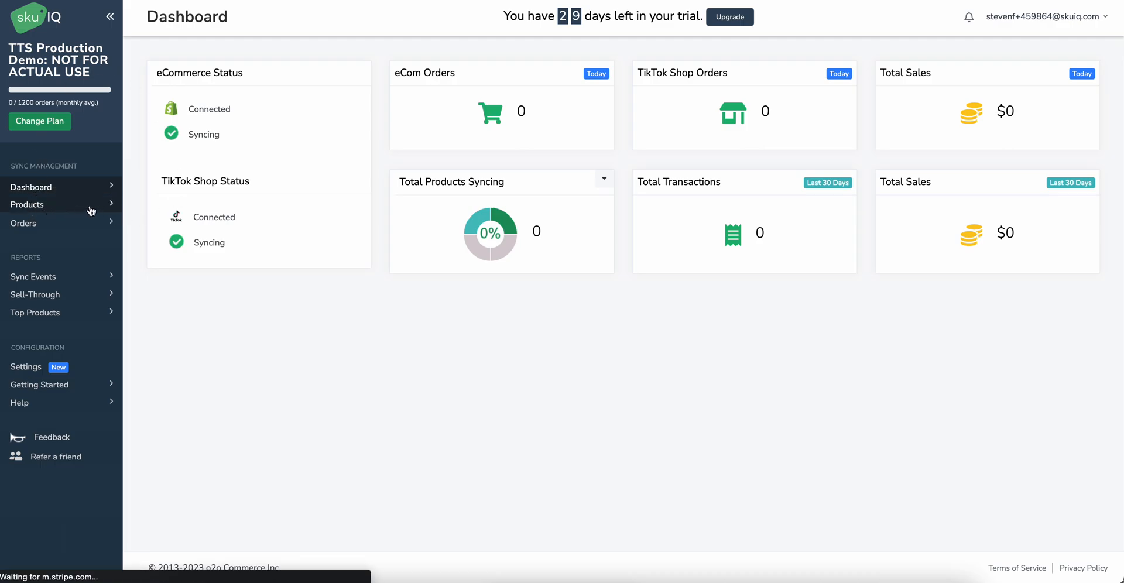
Show the Products inventory listing the four synced T-shirts and vinyl albums
click(27, 205)
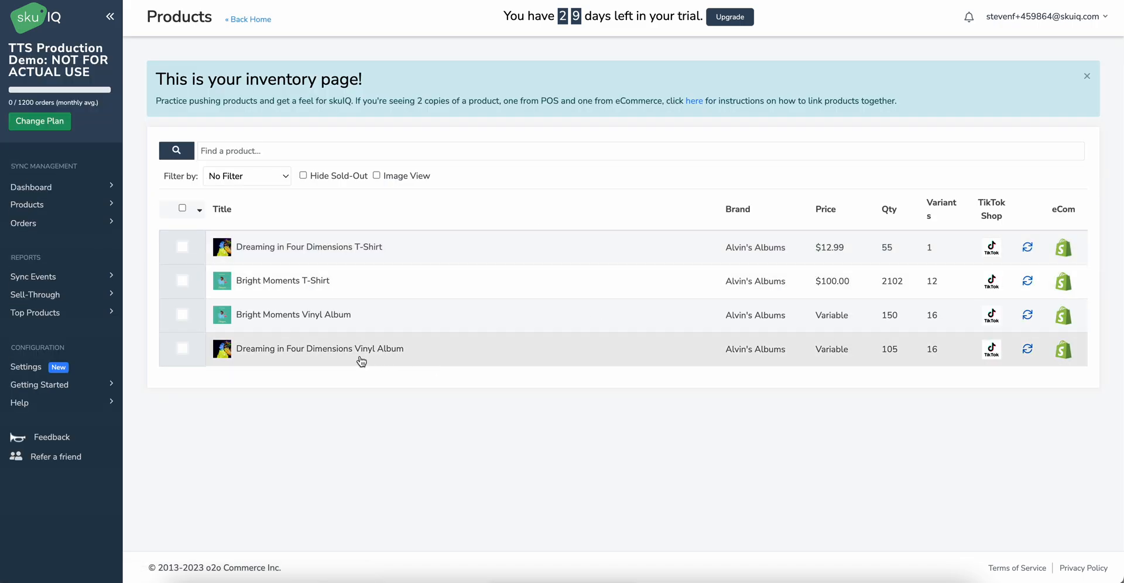
mouse_move(384, 260)
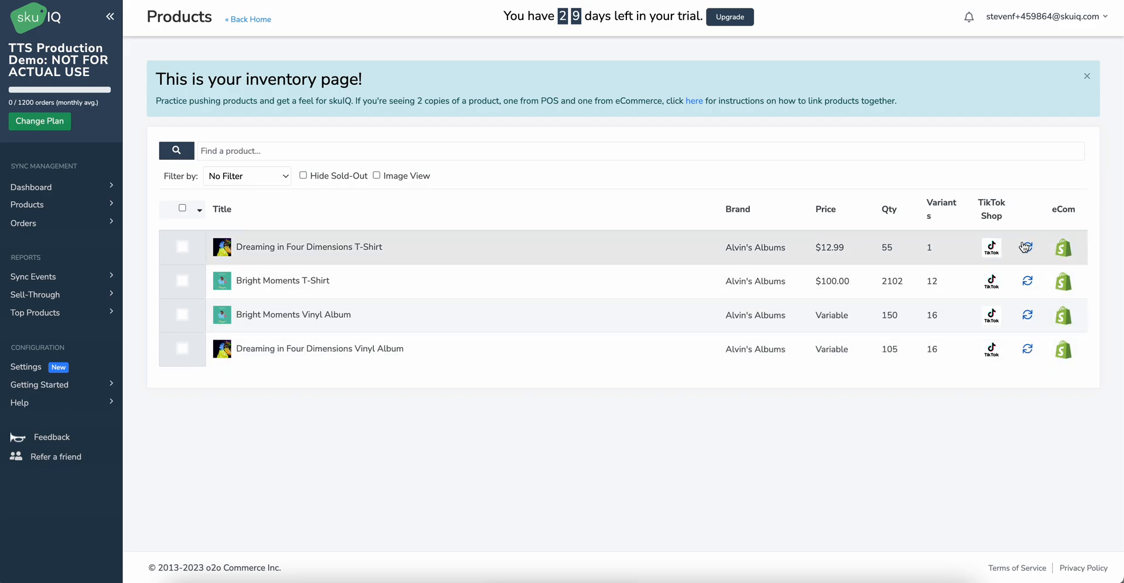
mouse_move(1013, 373)
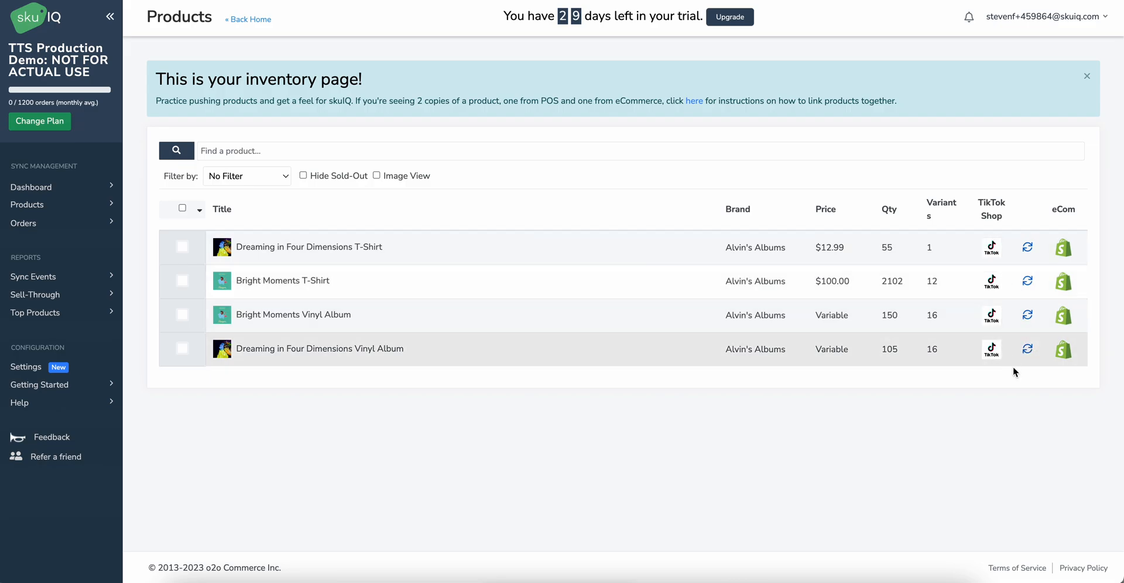
mouse_move(991, 349)
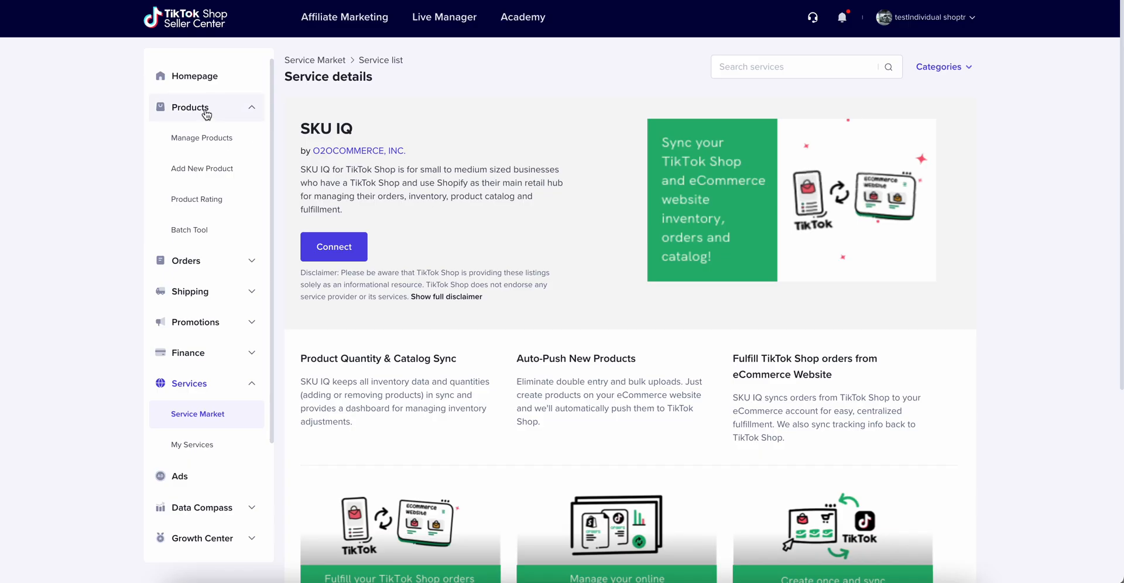
Show Manage Products listing the four pushed products under review
click(201, 138)
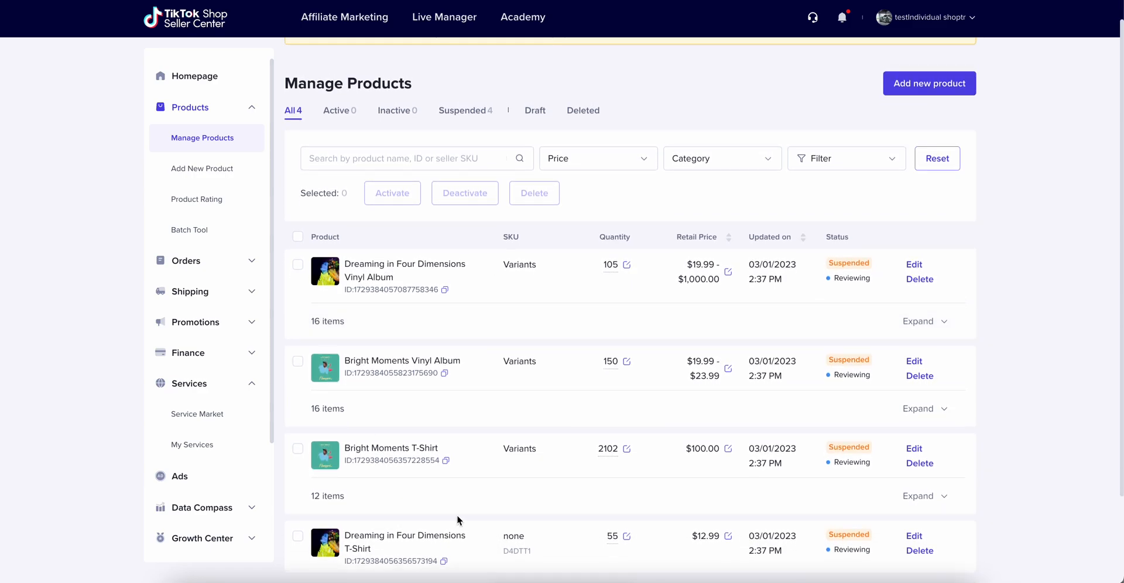
mouse_move(351, 547)
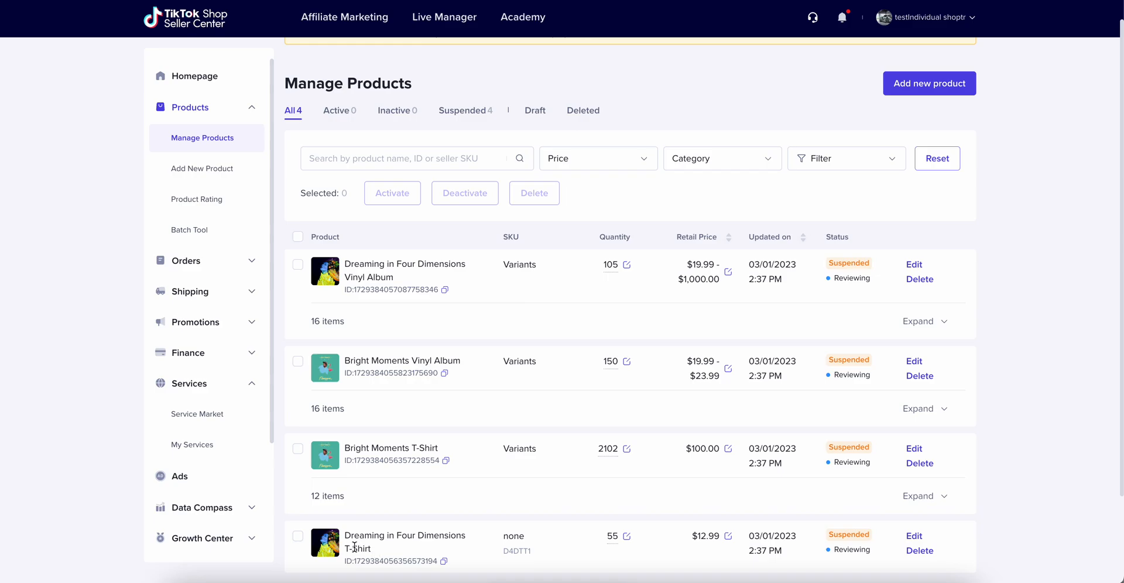
mouse_move(607, 282)
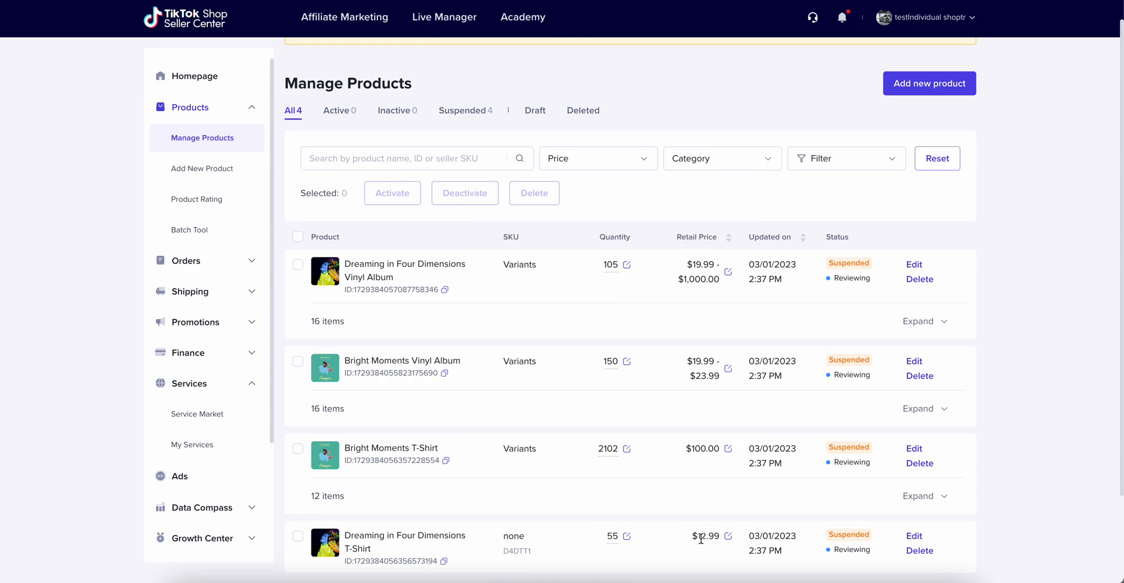
mouse_move(720, 543)
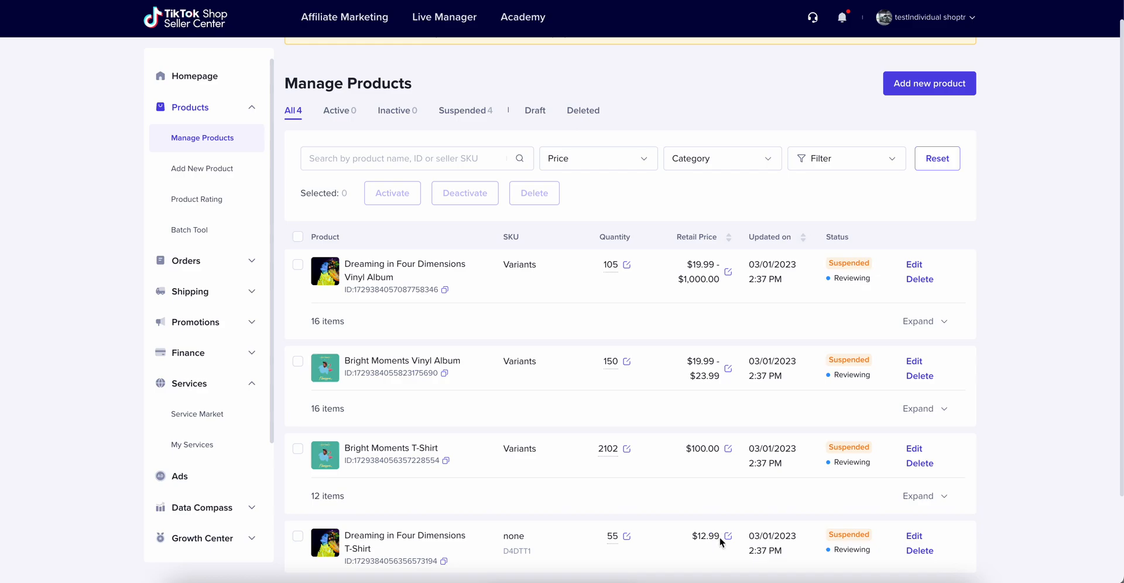
mouse_move(720, 543)
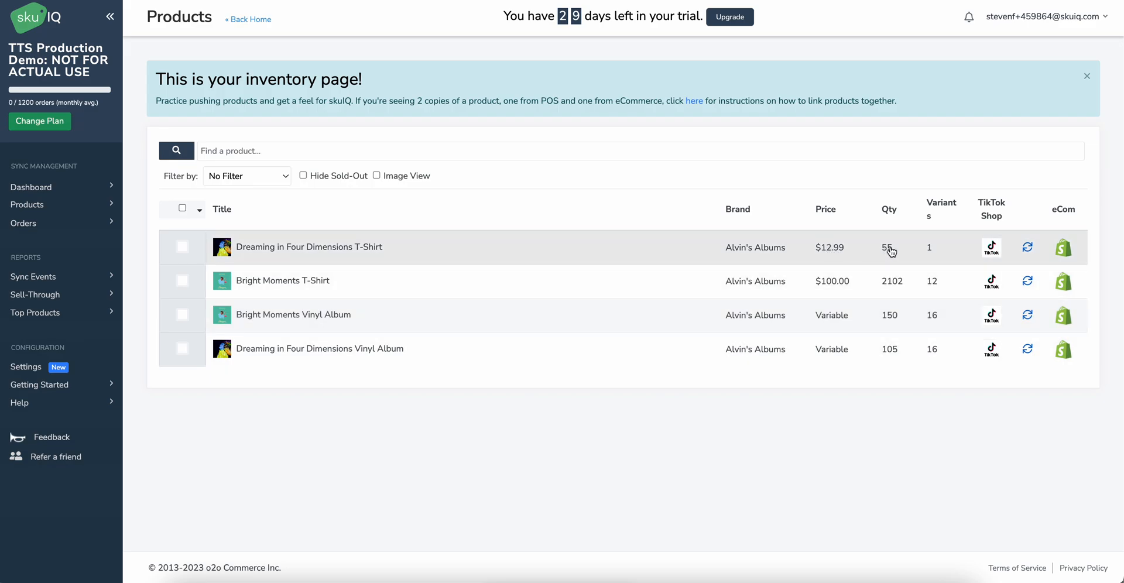
mouse_move(927, 263)
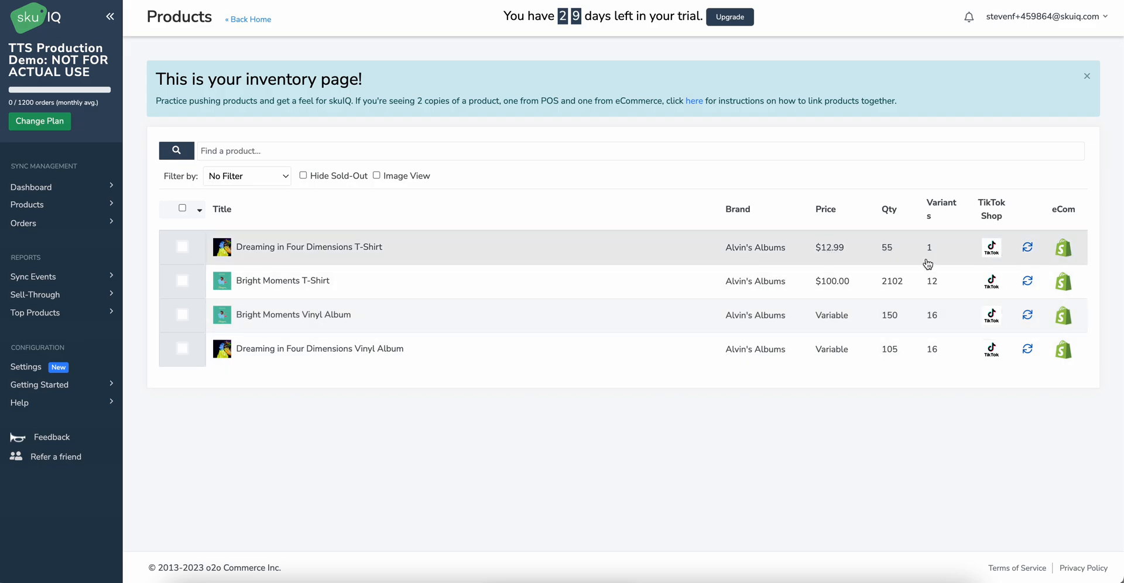